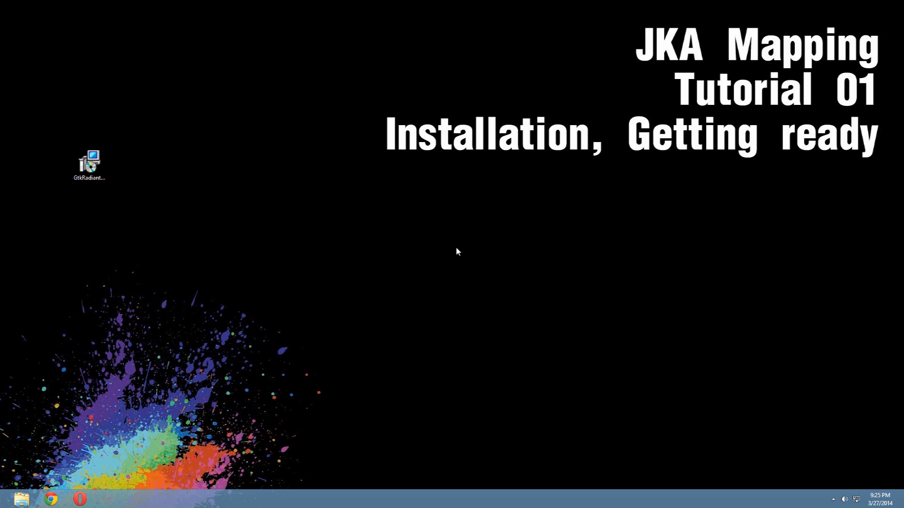
mouse_move(121, 187)
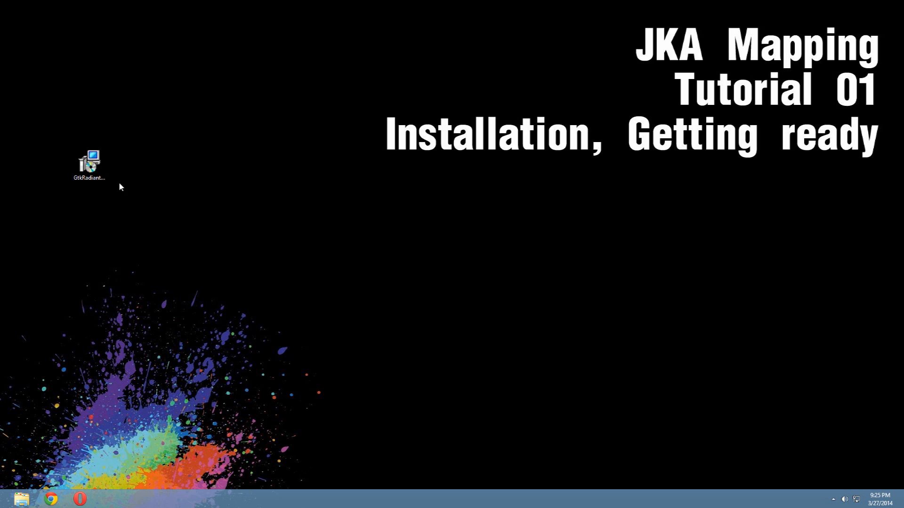
- Launch the GtkRadiant 1.5.0 installer from its file
left_click(88, 160)
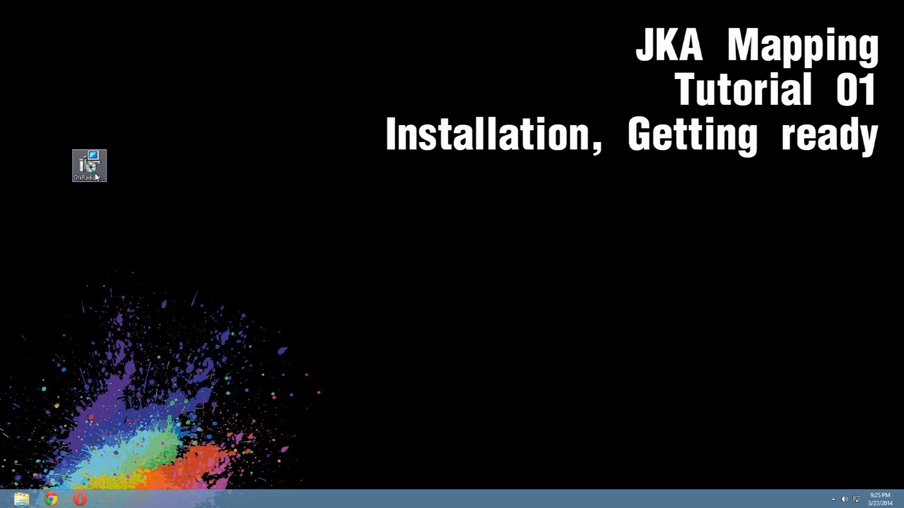
left_click(89, 164)
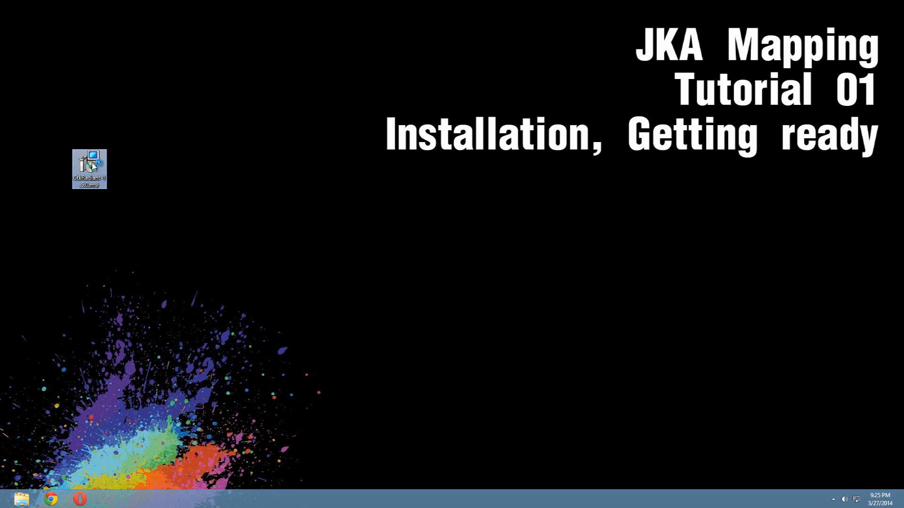
double_click(88, 167)
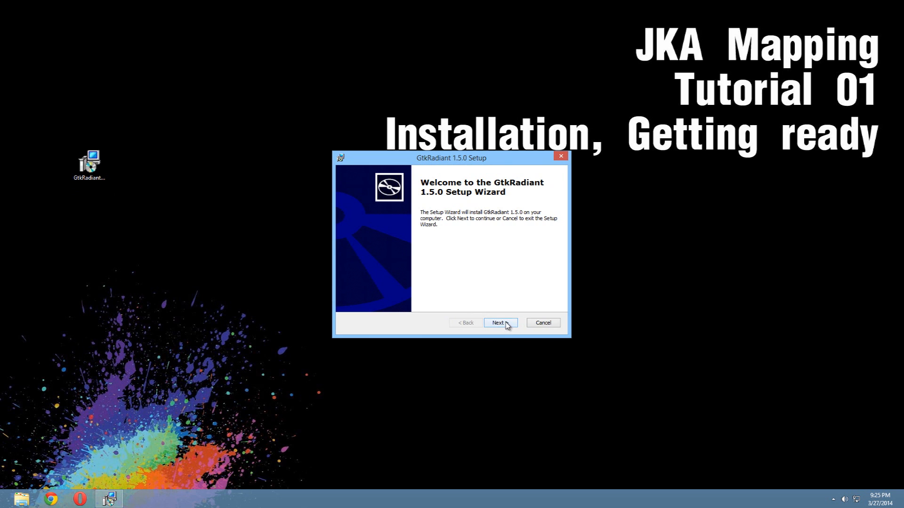
- Accept the license agreement and advance to the setup-type choice
left_click(499, 323)
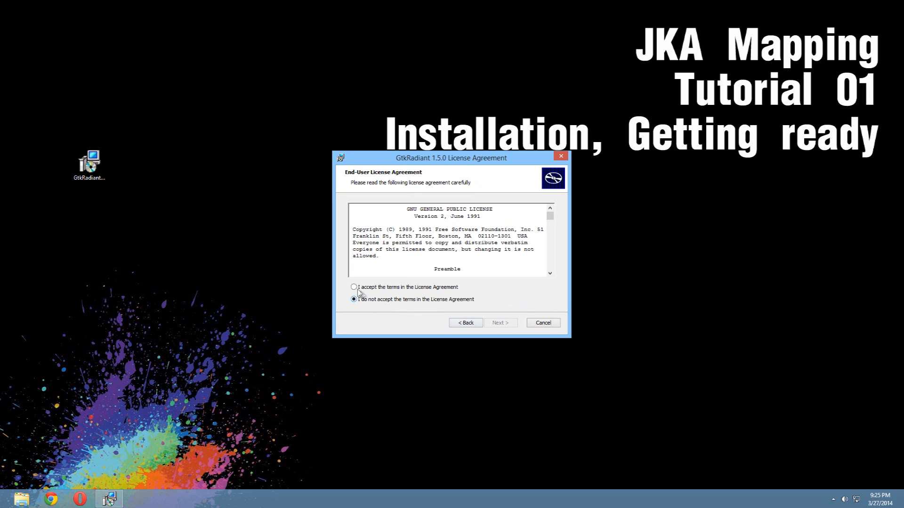
left_click(354, 287)
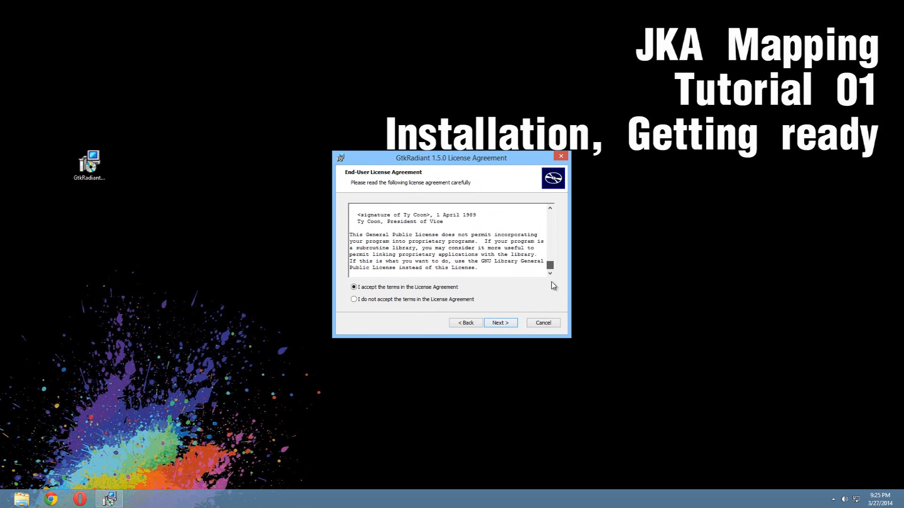
left_click(500, 322)
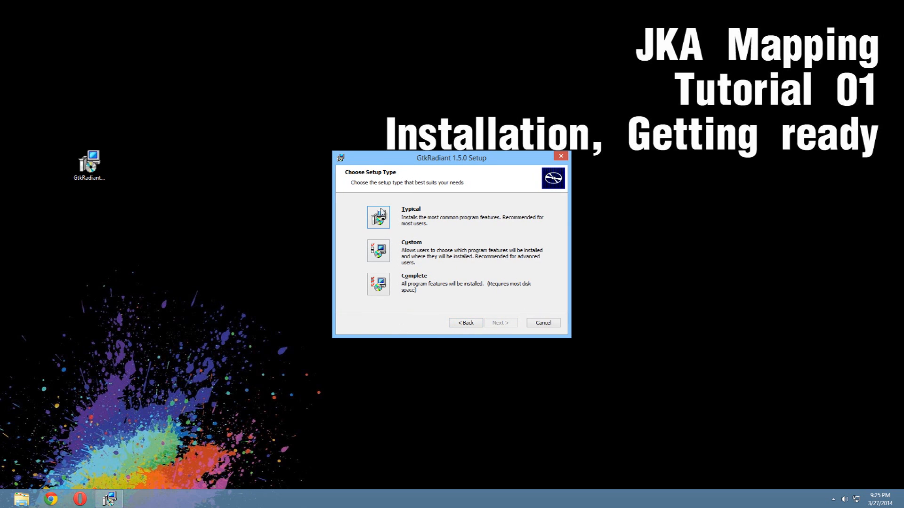
mouse_move(386, 257)
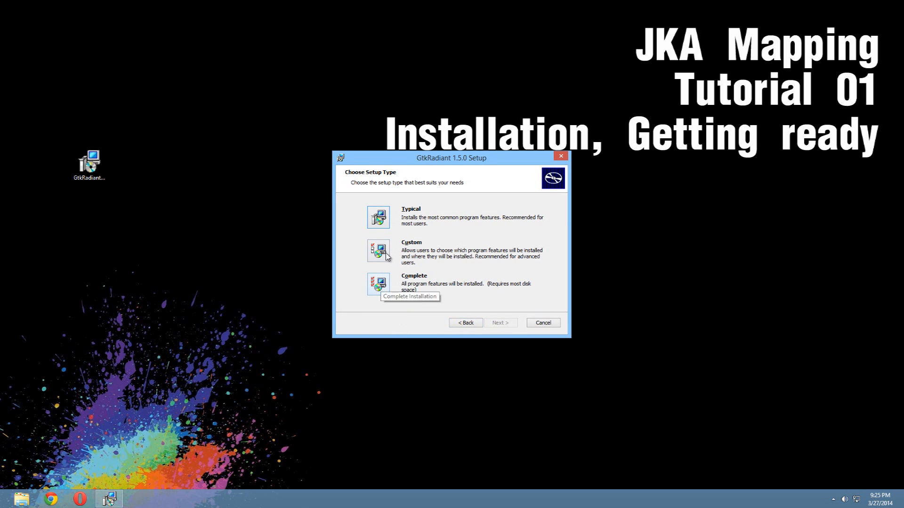
- Choose Custom setup and inspect the installable features tree
left_click(377, 251)
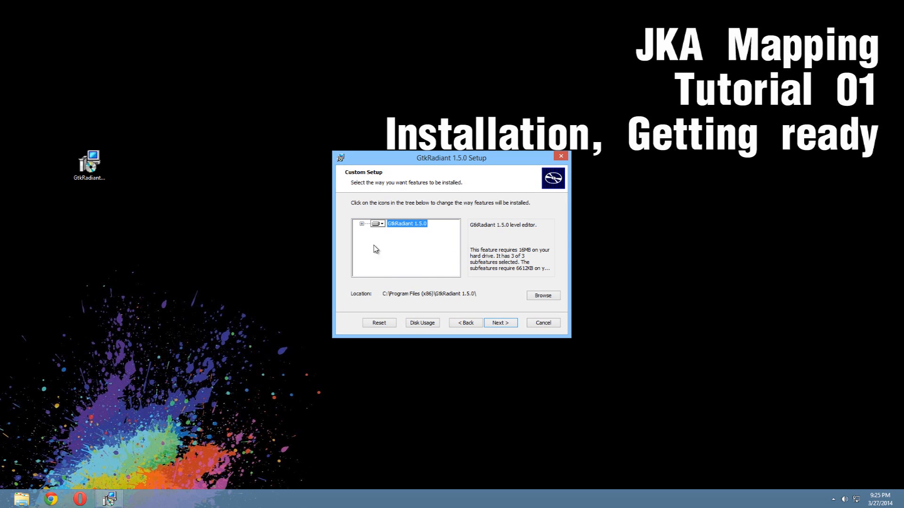
left_click(362, 224)
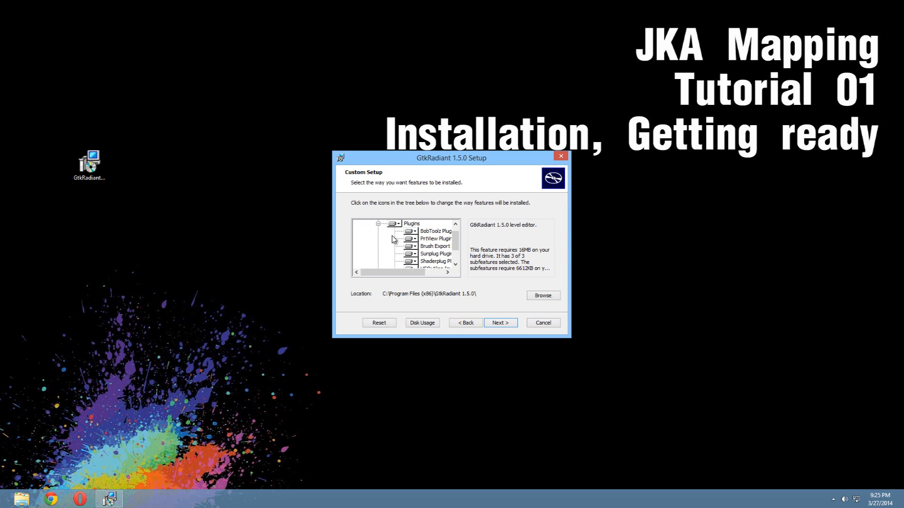
left_click(367, 223)
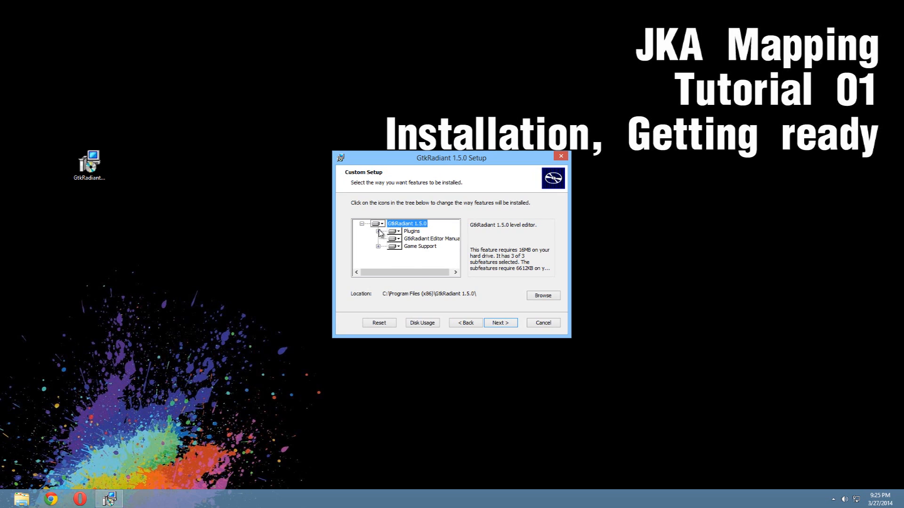
left_click(361, 224)
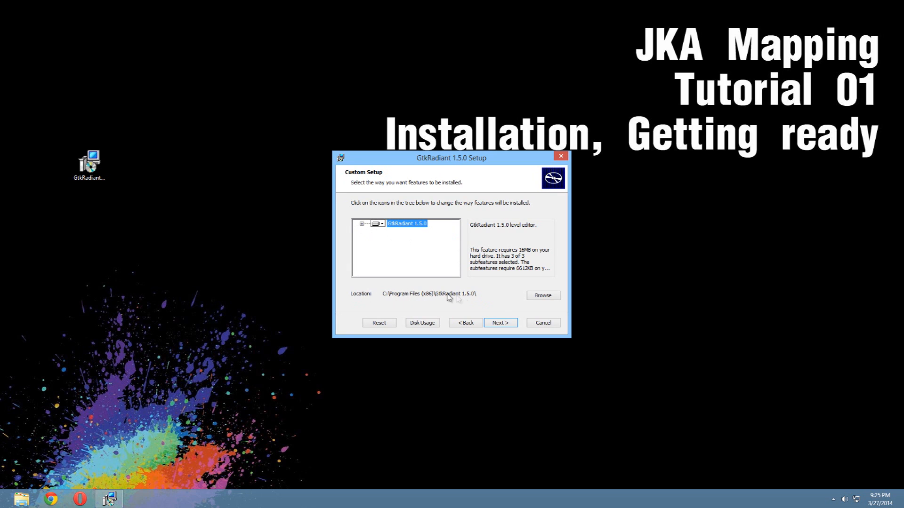
- Install with default features into Program Files (x86)\GtkRadiant 1.5.0 and finish
left_click(499, 321)
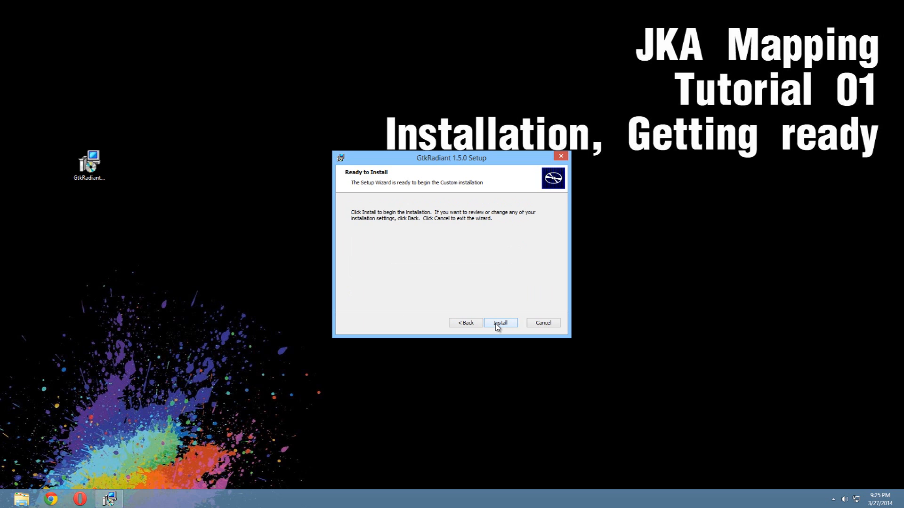
left_click(499, 323)
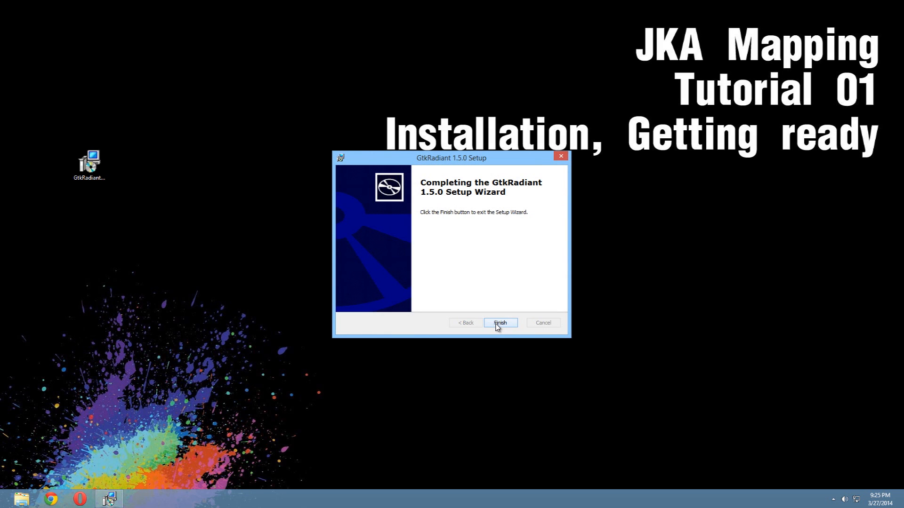
left_click(499, 323)
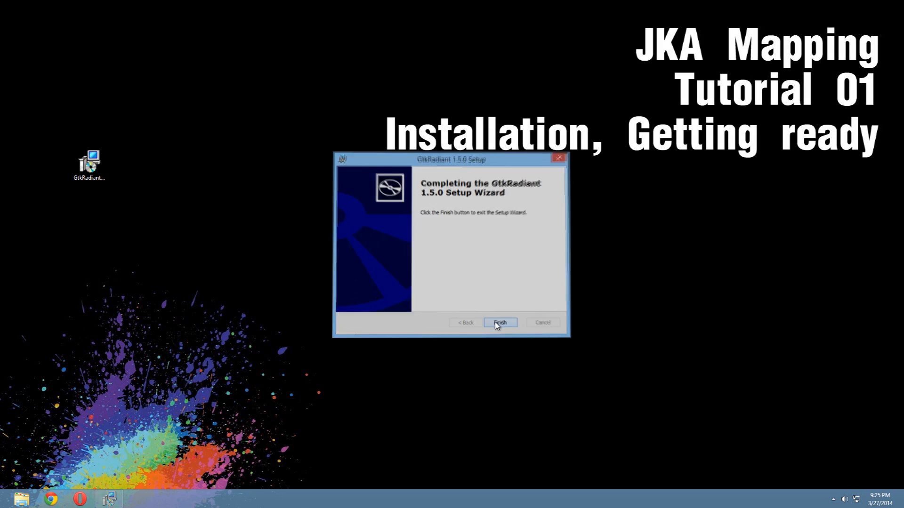
- Browse to C:\Program Files (x86)\GtkRadiant 1.5.0 in File Explorer
left_click(499, 322)
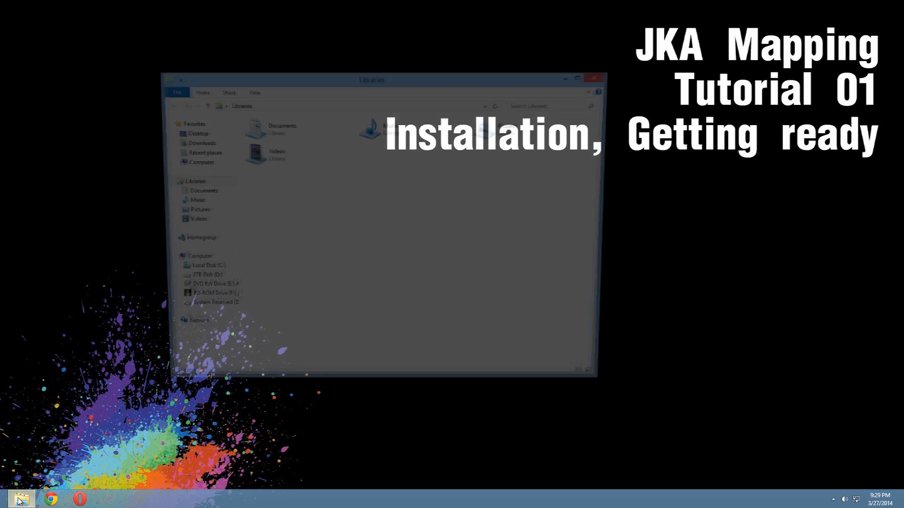
left_click(198, 271)
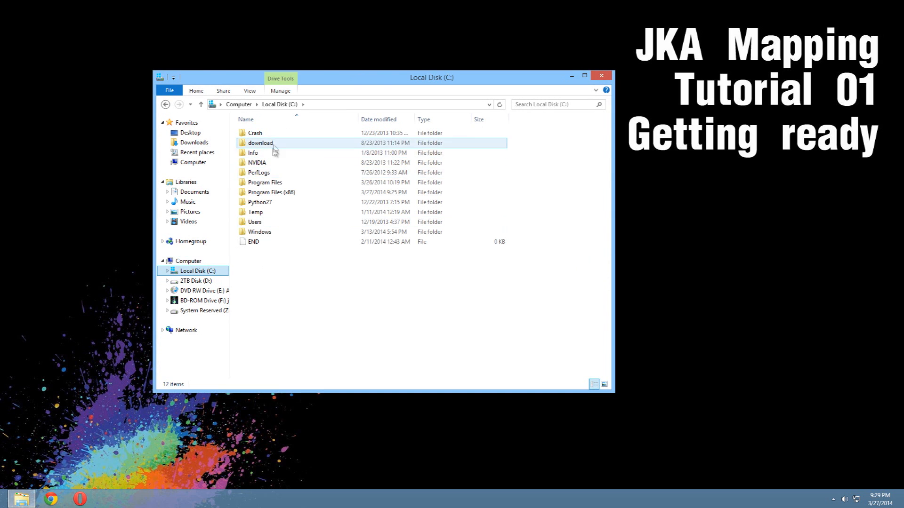
double_click(271, 192)
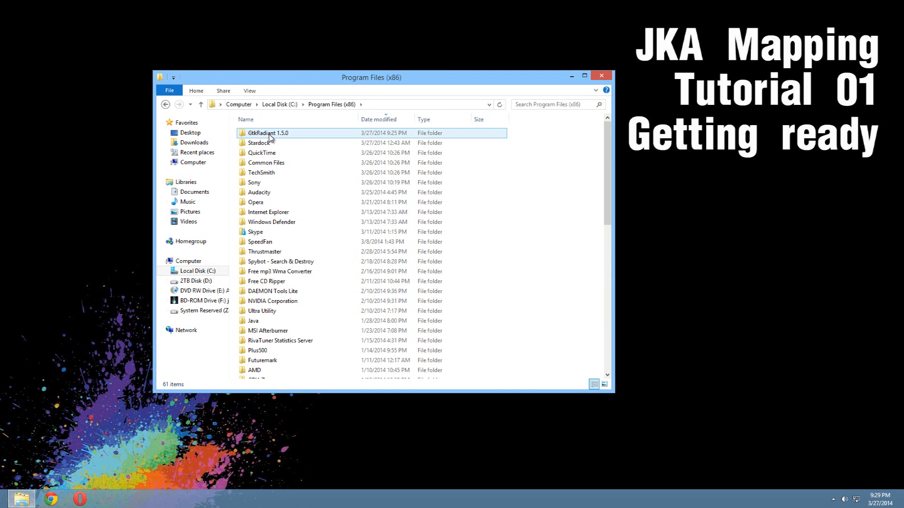
double_click(268, 133)
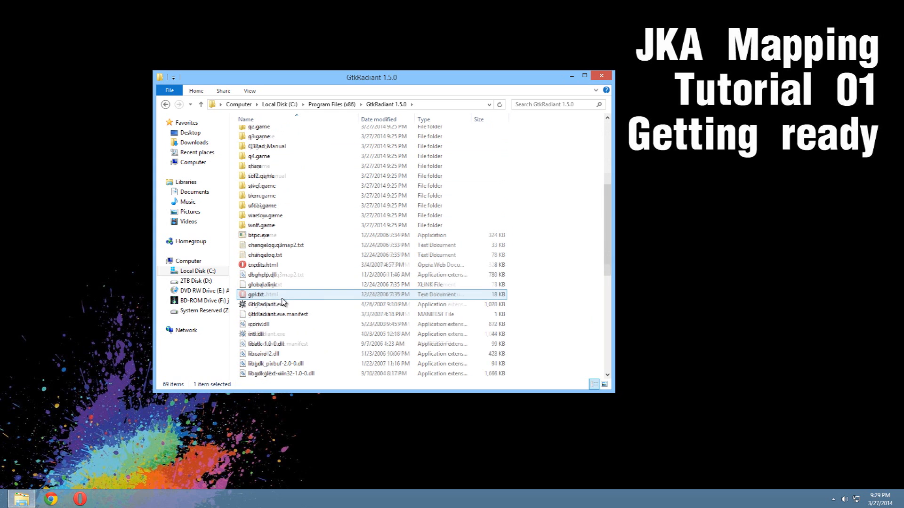
- Send GtkRadiant.exe to the desktop as a shortcut
left_click(265, 304)
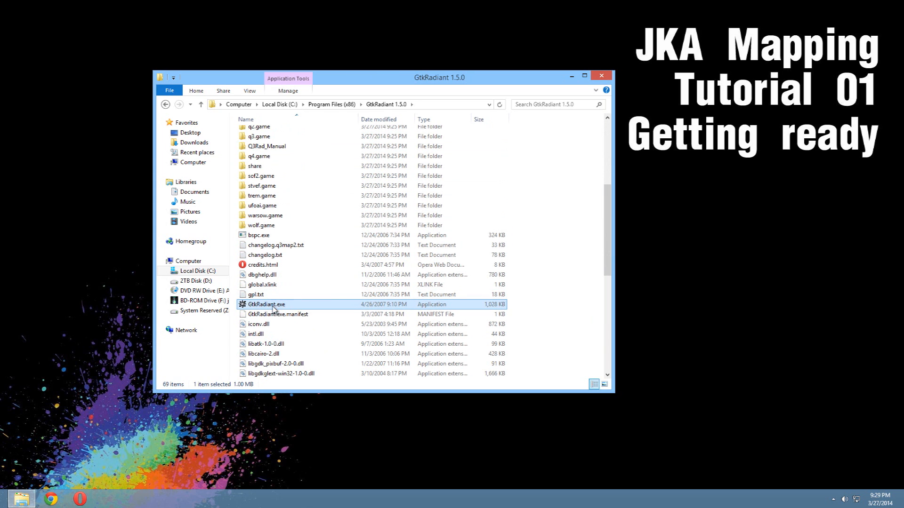
right_click(266, 304)
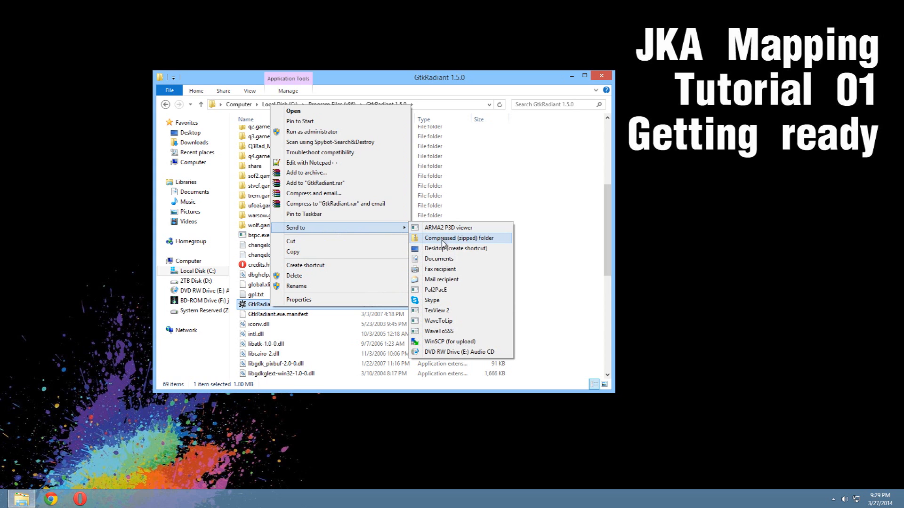
mouse_move(455, 248)
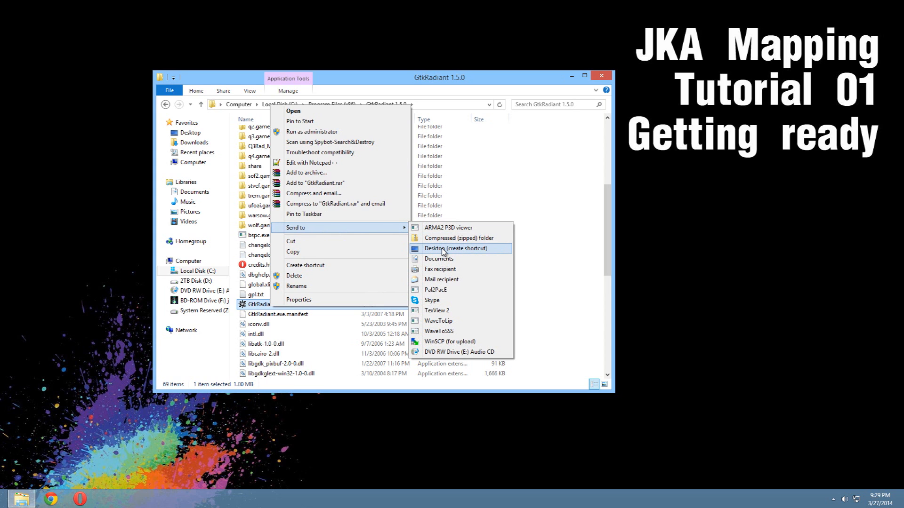
left_click(455, 248)
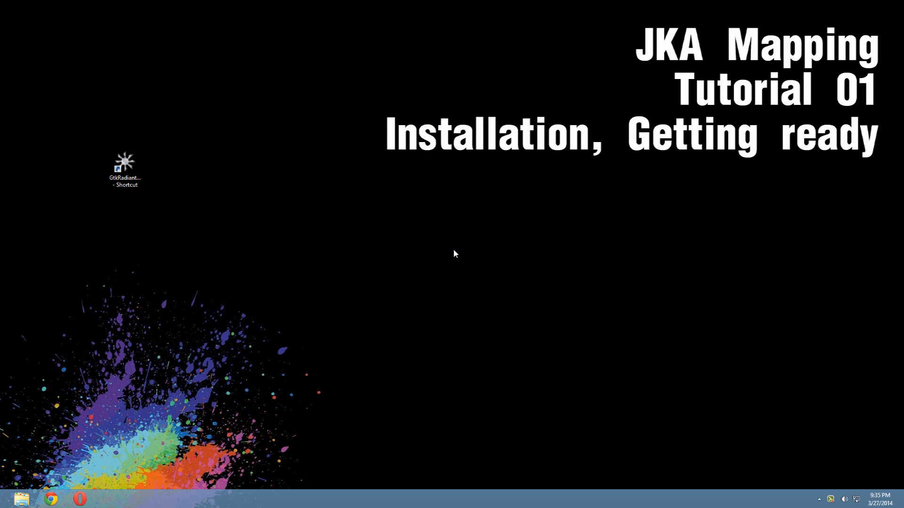
mouse_move(445, 254)
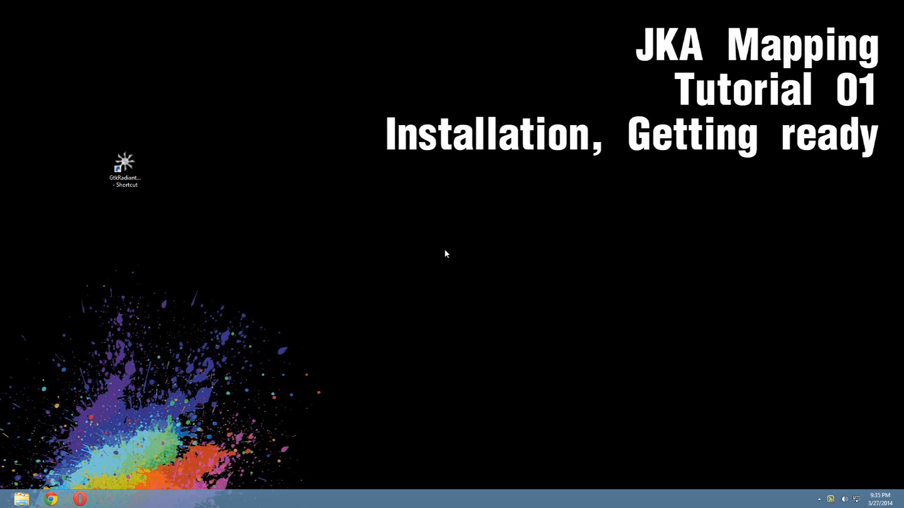
- Launch GtkRadiant and set Jedi Knight Jedi Academy as the game in Global Preferences
double_click(125, 165)
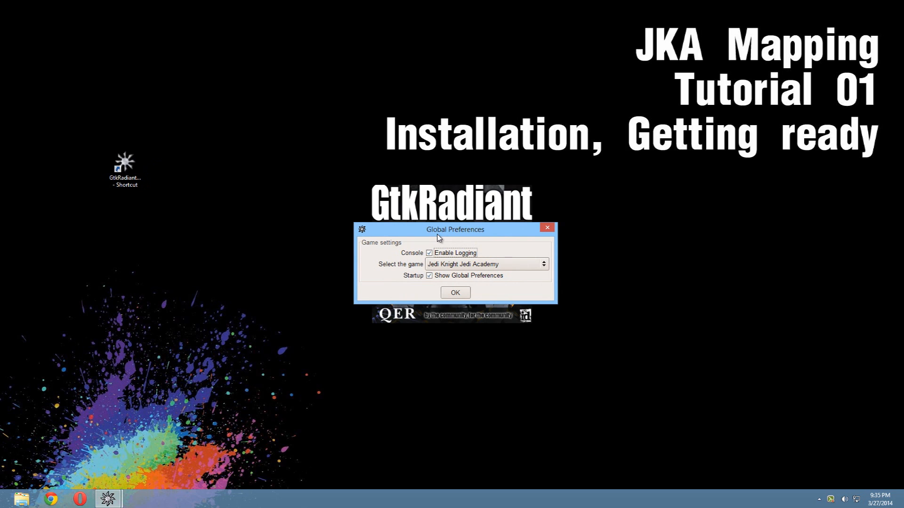
mouse_move(445, 257)
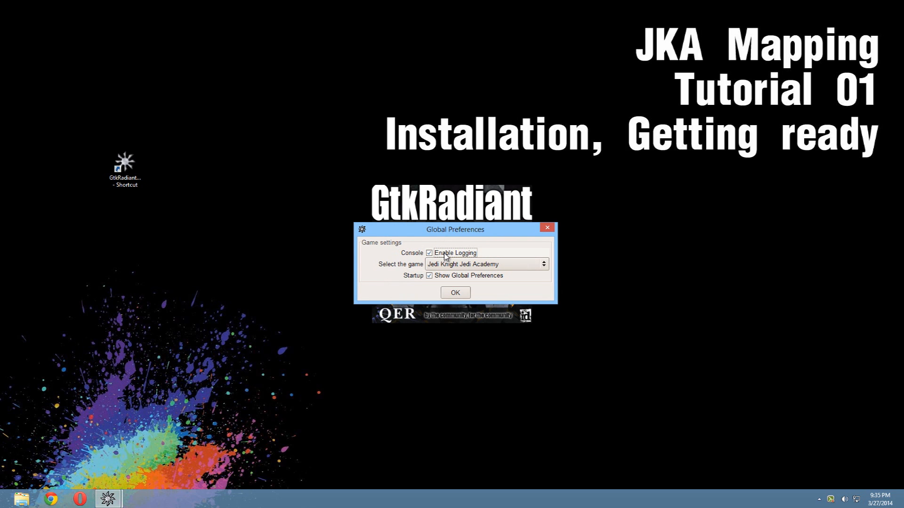
mouse_move(447, 268)
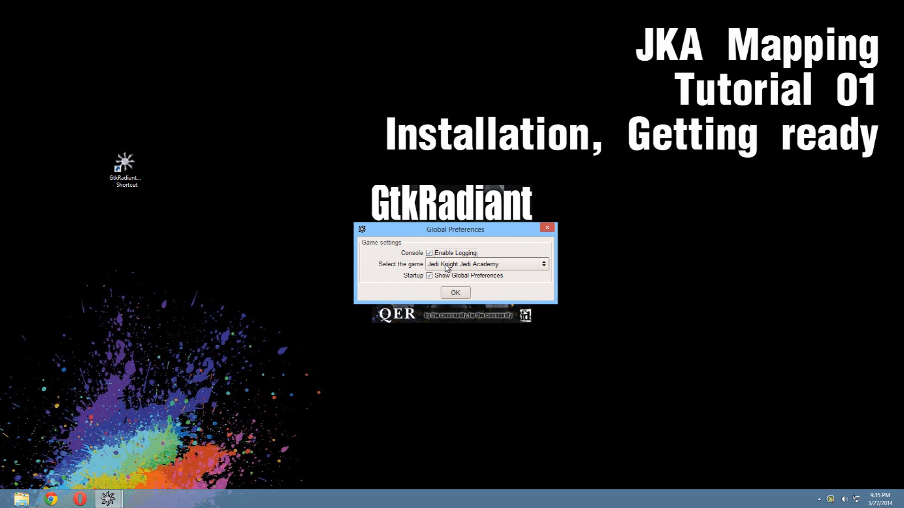
left_click(541, 264)
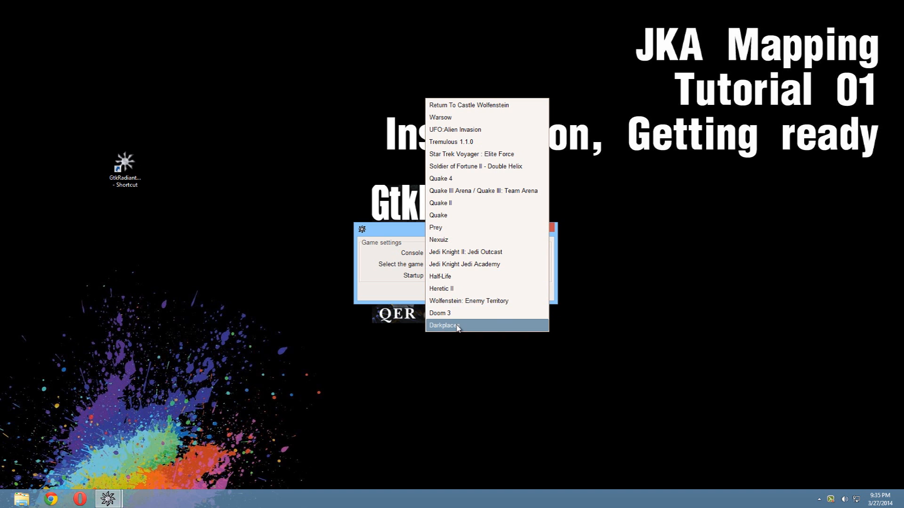
mouse_move(486, 264)
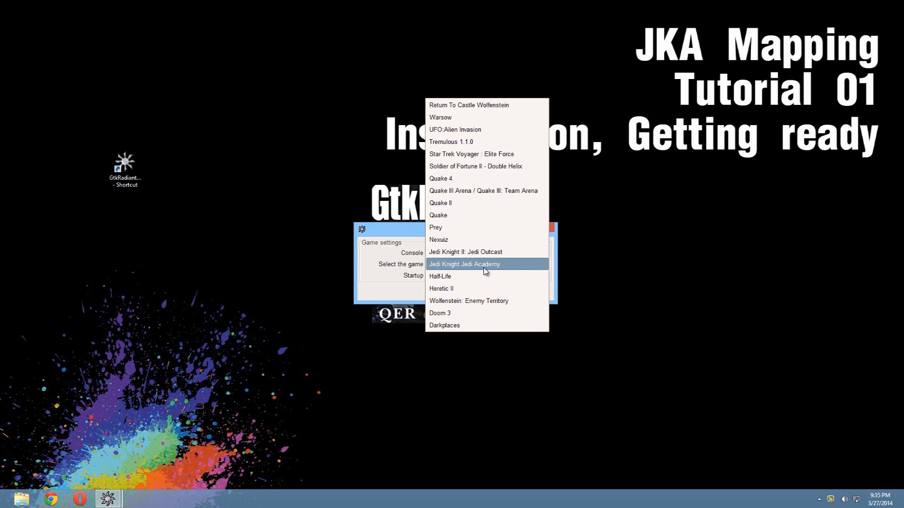
left_click(463, 264)
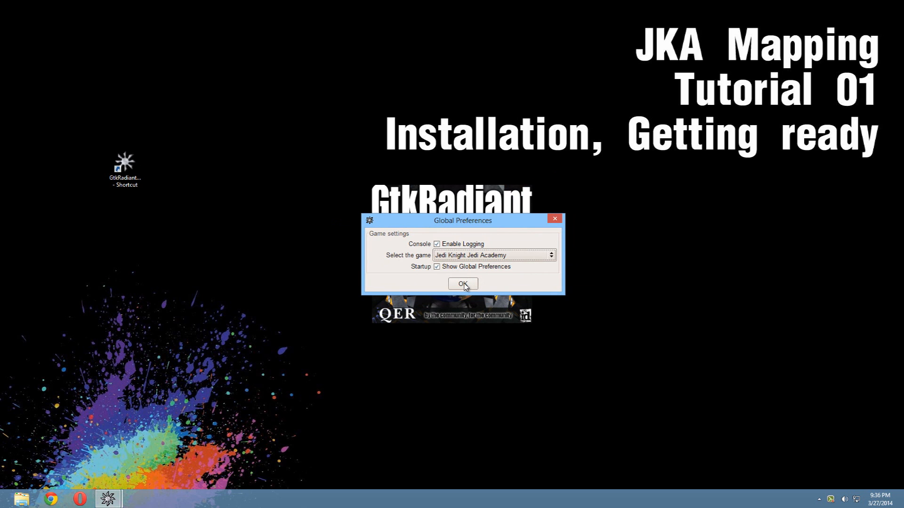
left_click(463, 283)
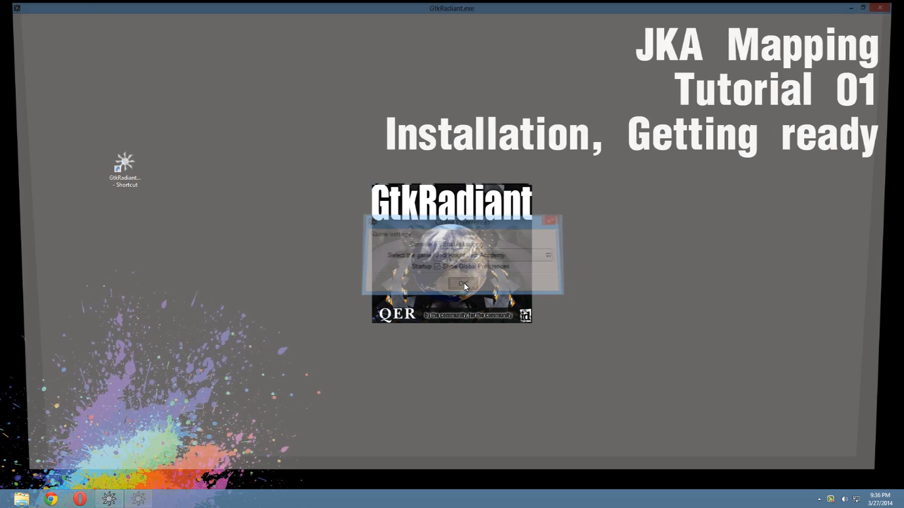
- Let the editor load an empty map and show the Edit menu
left_click(461, 283)
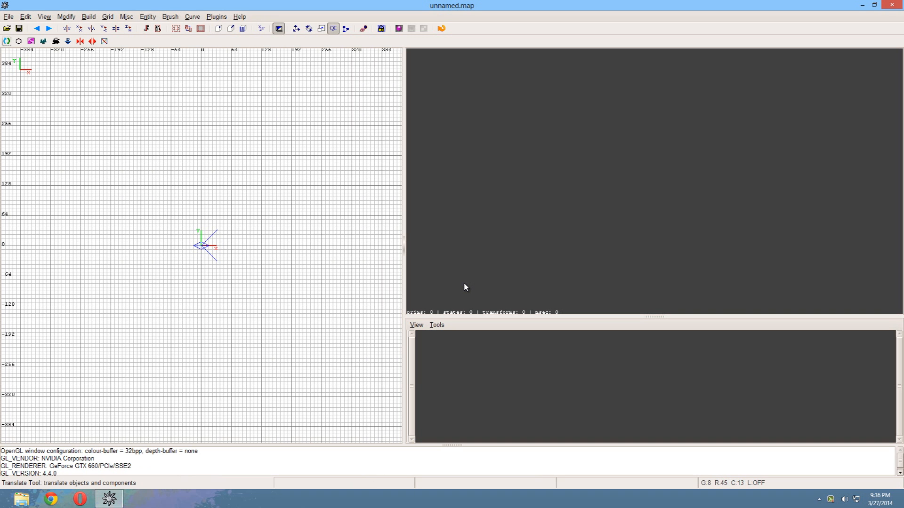
mouse_move(405, 249)
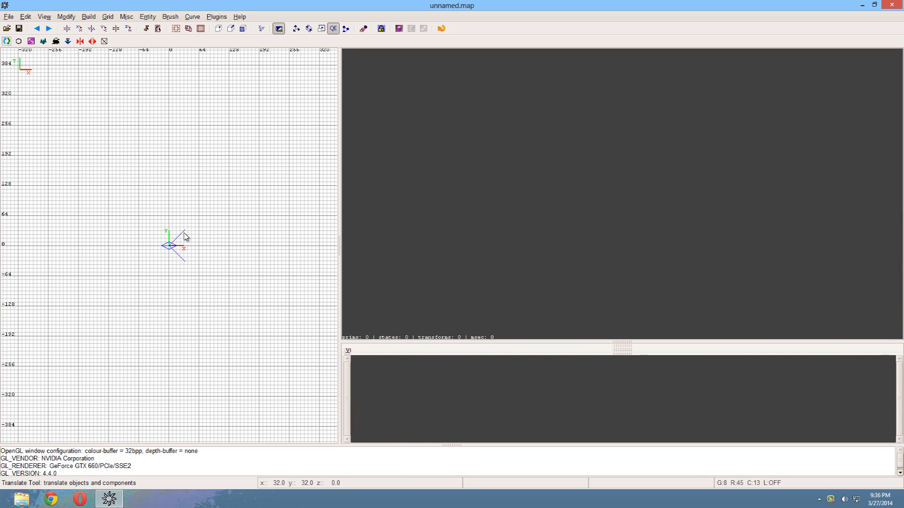
mouse_move(182, 233)
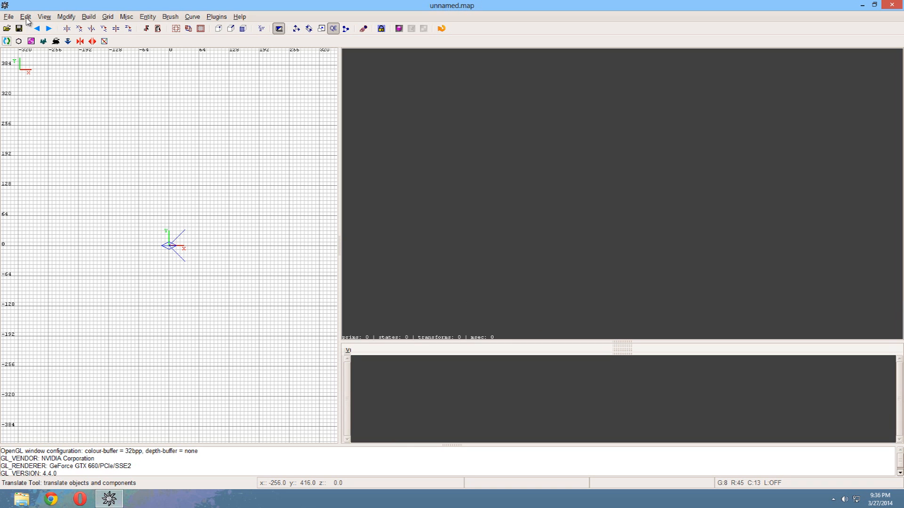
left_click(25, 16)
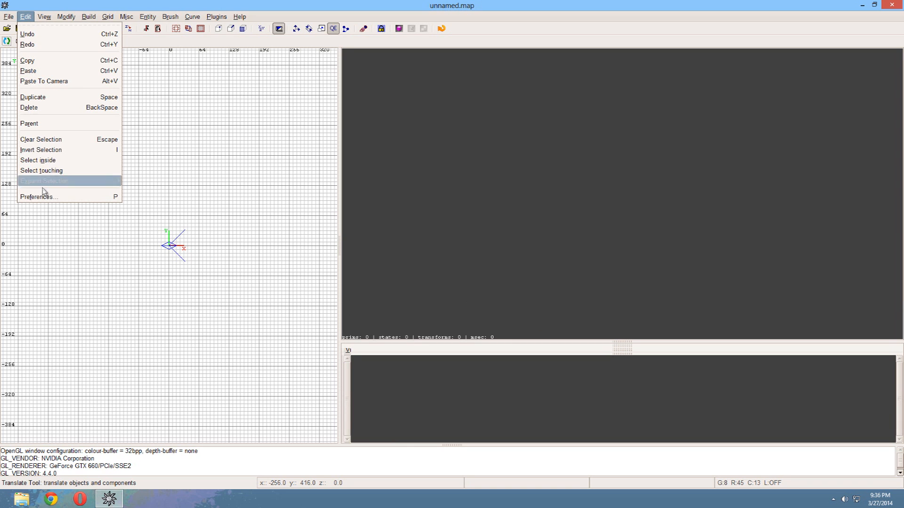
- Choose the four-pane window layout under Interface > Layout preferences
left_click(39, 197)
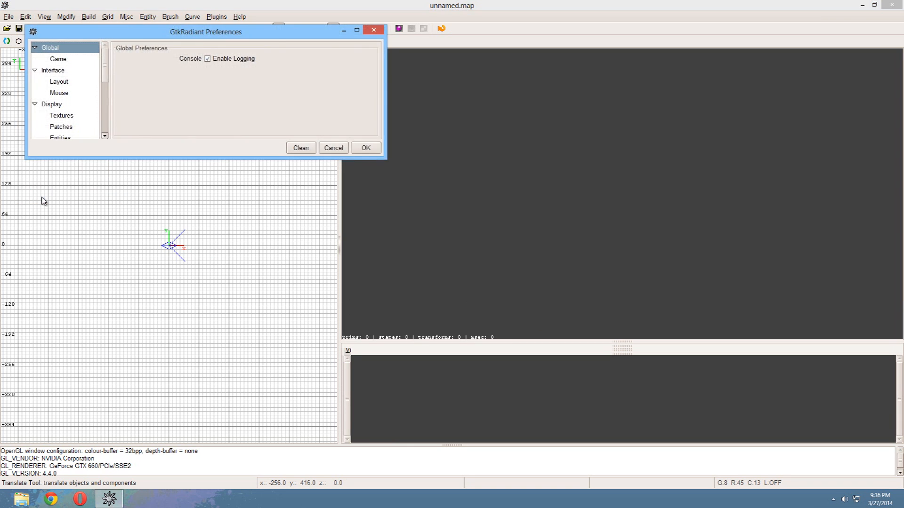
left_click(59, 81)
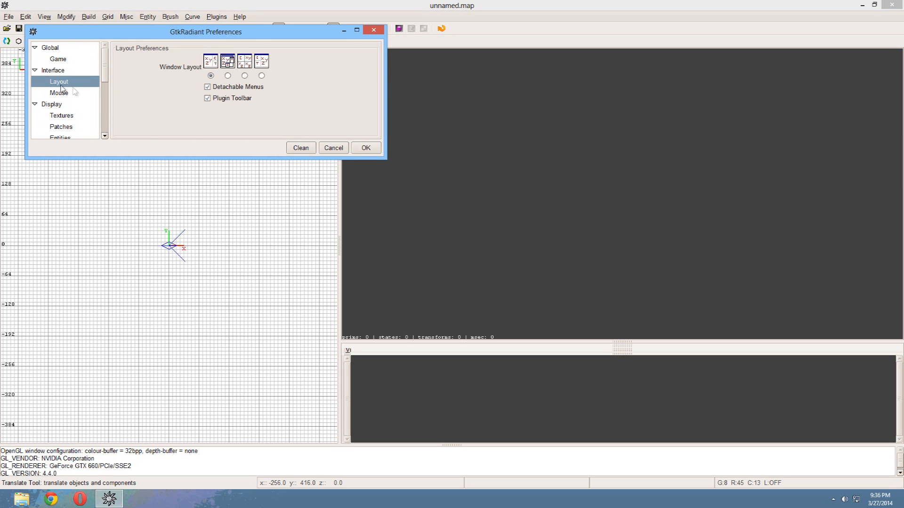
left_click(245, 76)
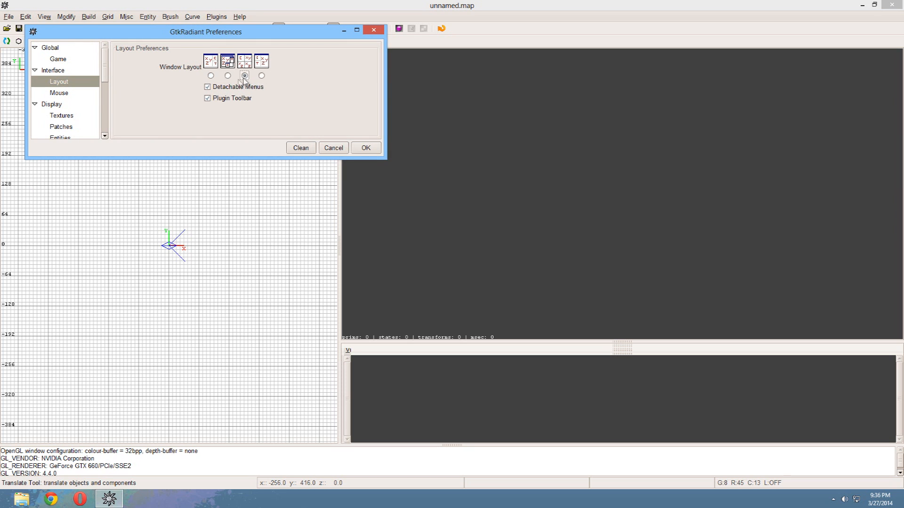
scroll("down", 3)
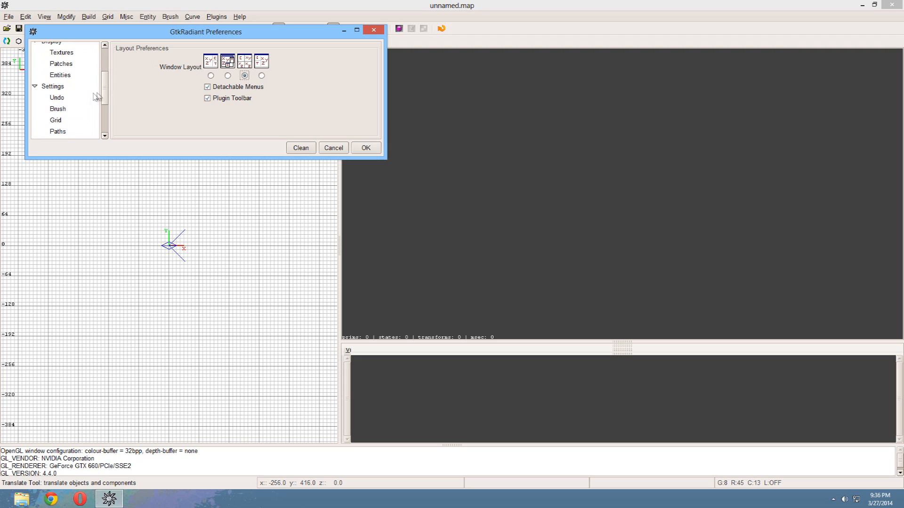
- Set the undo queue size to 128, save preferences and acknowledge the restart notice
left_click(57, 98)
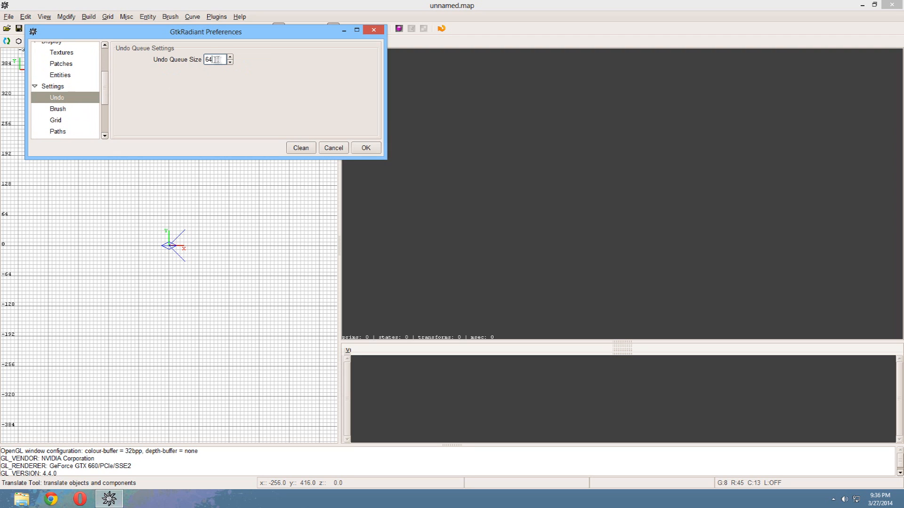
left_click(230, 57)
type("128")
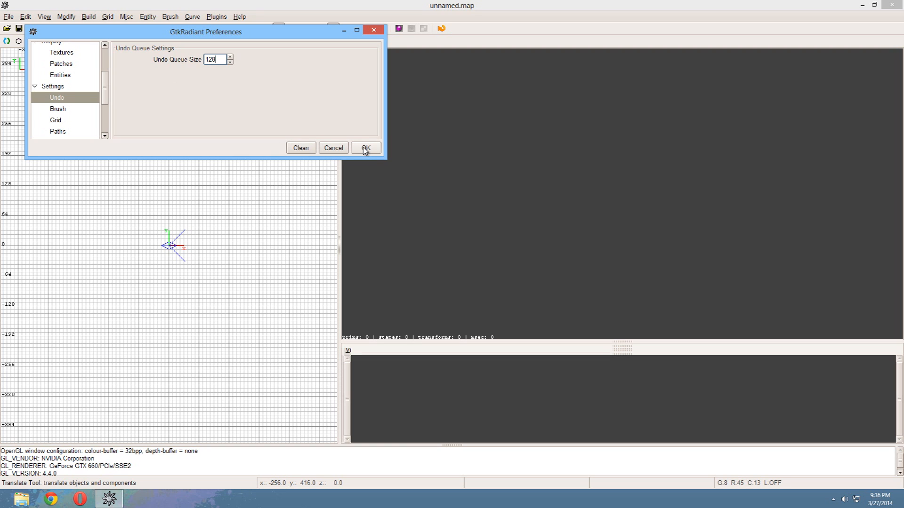
left_click(365, 147)
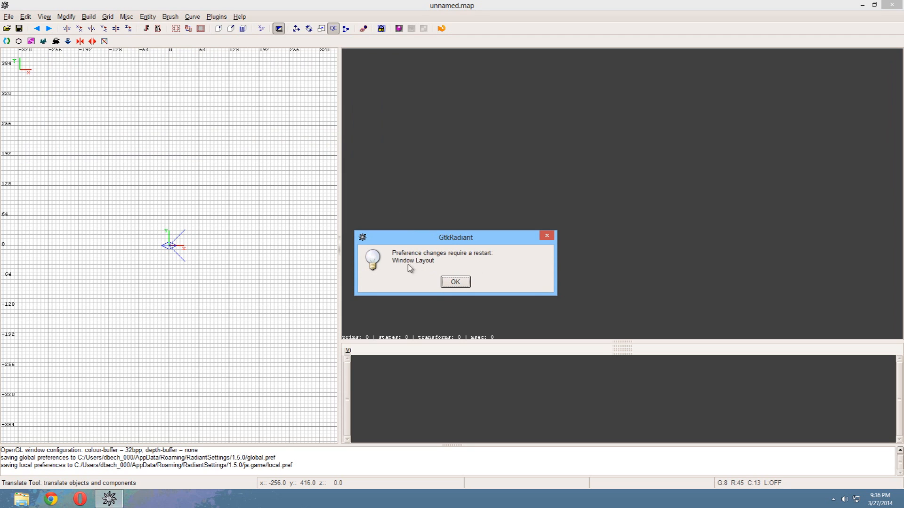
left_click(455, 282)
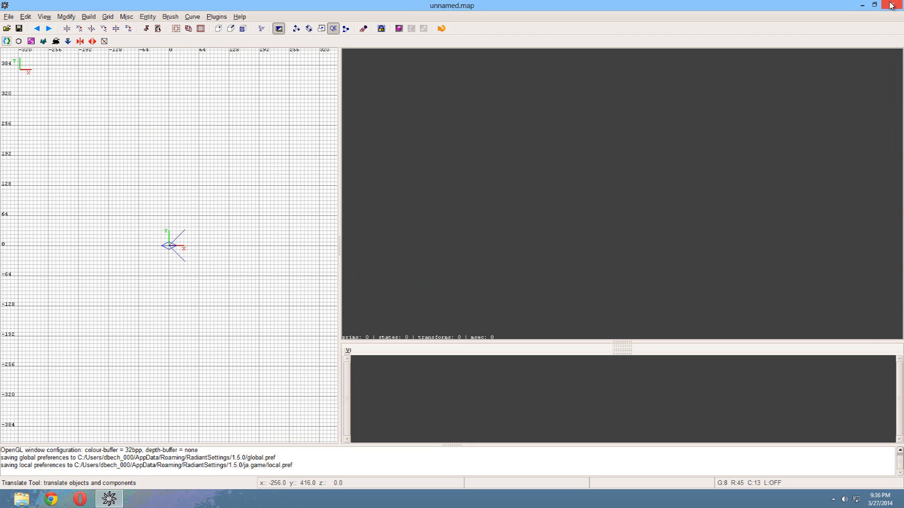
- Restart GtkRadiant from the desktop shortcut to confirm the four-pane layout
left_click(890, 6)
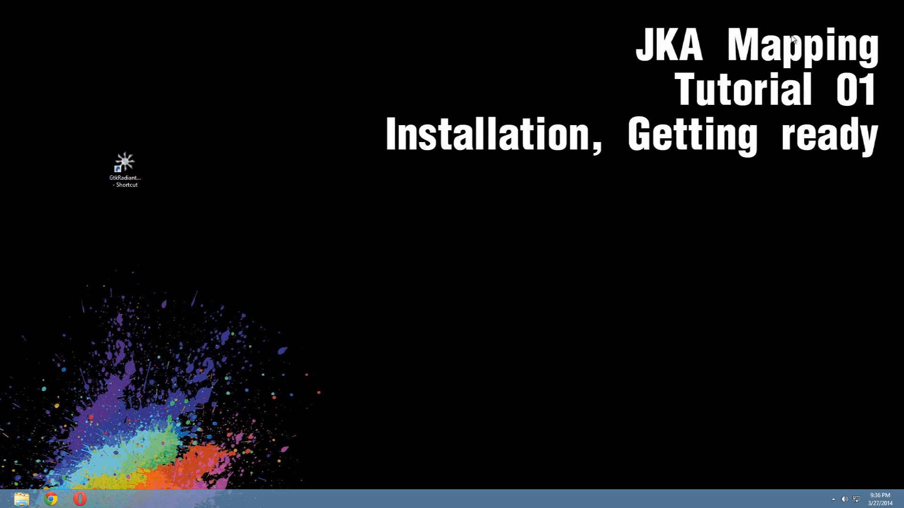
left_click(124, 166)
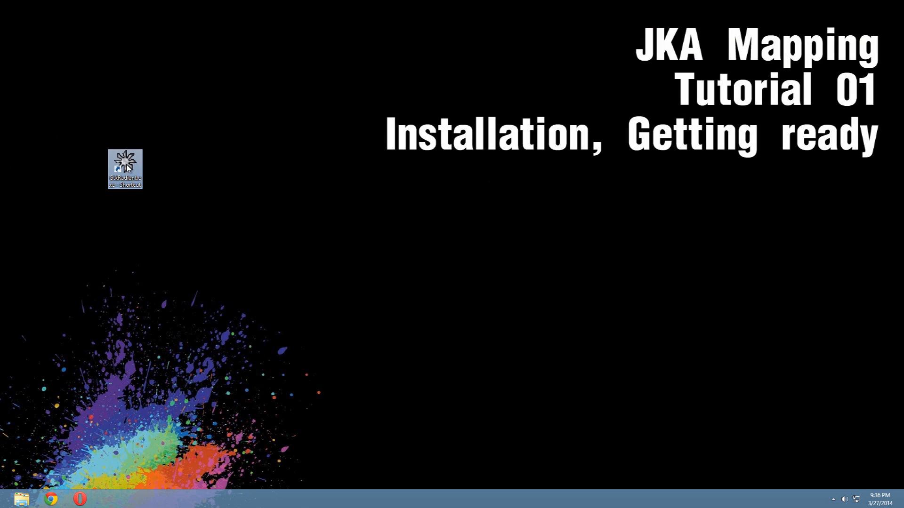
mouse_move(132, 169)
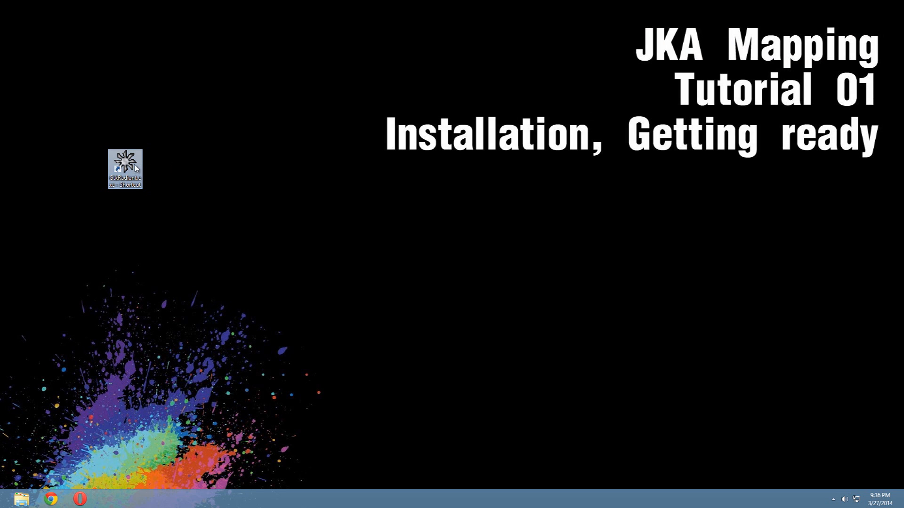
double_click(125, 168)
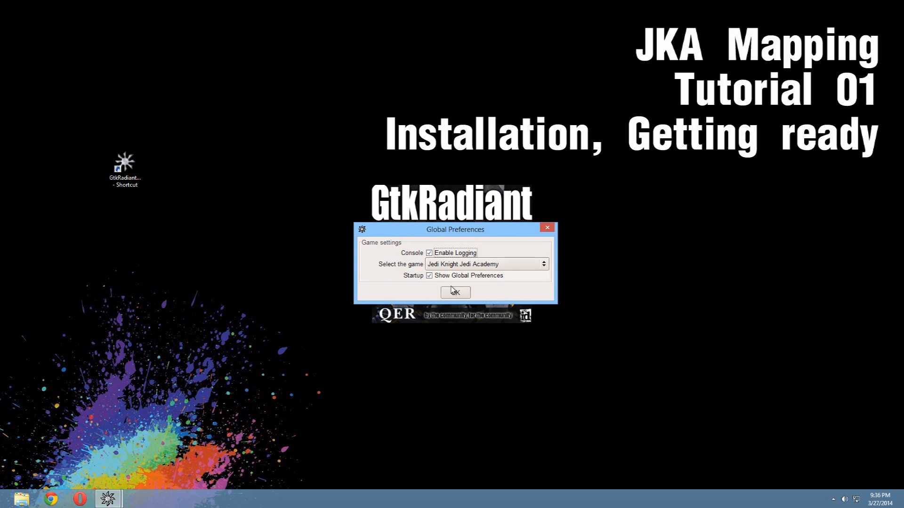
left_click(454, 292)
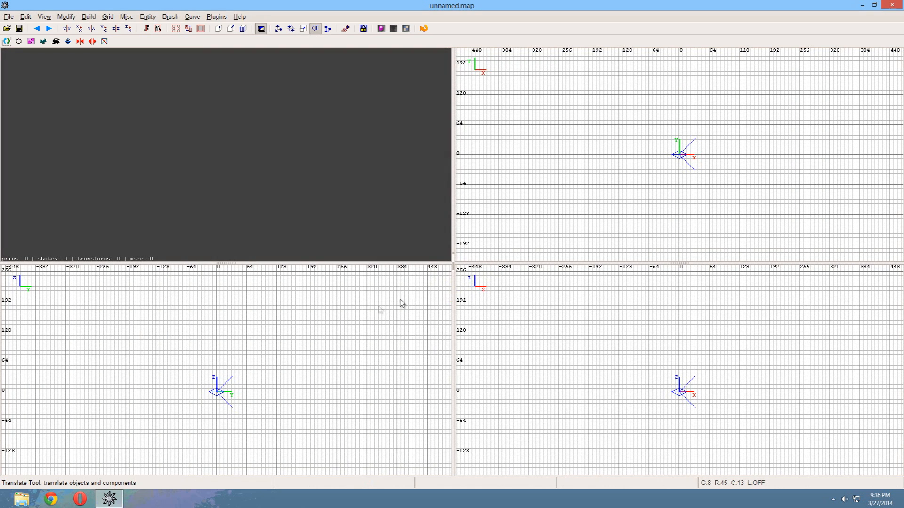
mouse_move(262, 364)
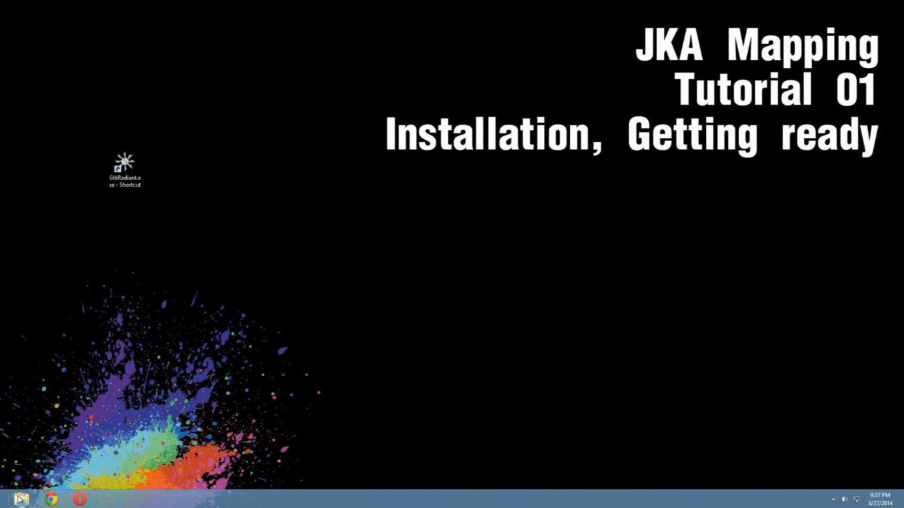
- Browse to the Jedi Academy GameData\base folder on the D: drive
left_click(21, 498)
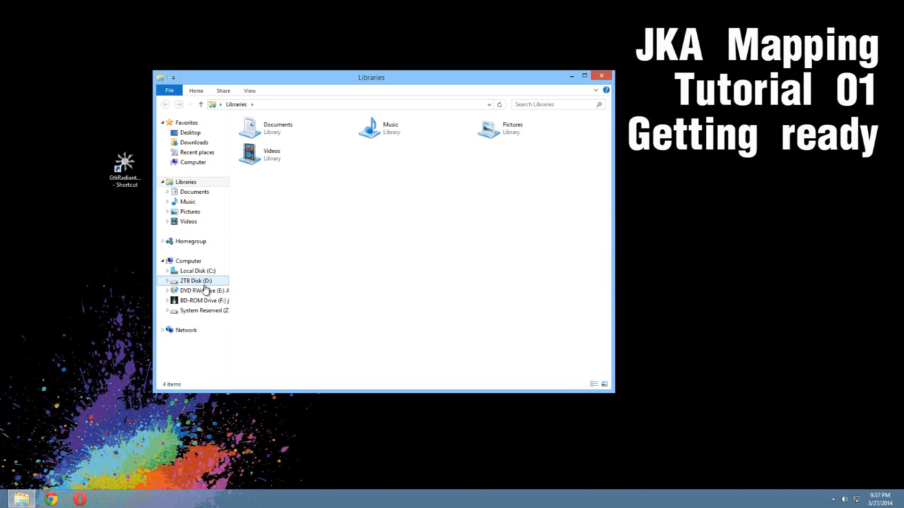
double_click(193, 280)
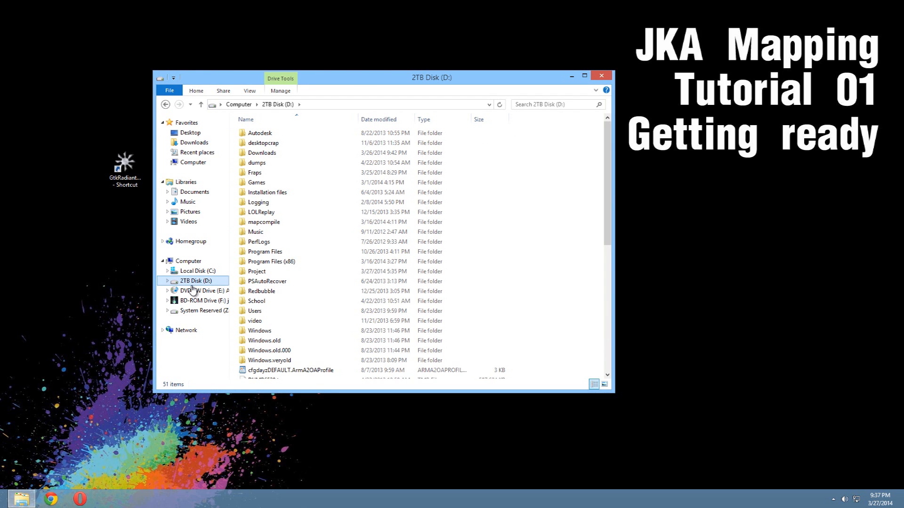
mouse_move(193, 290)
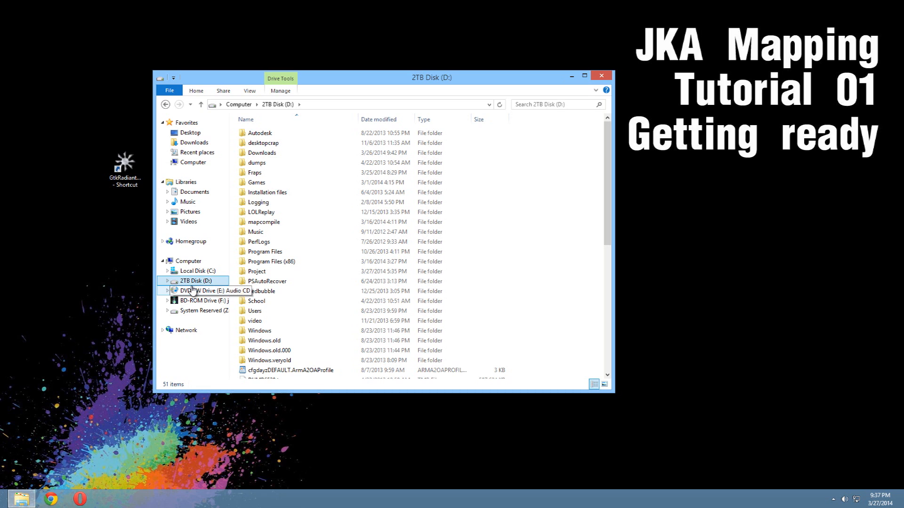
double_click(256, 182)
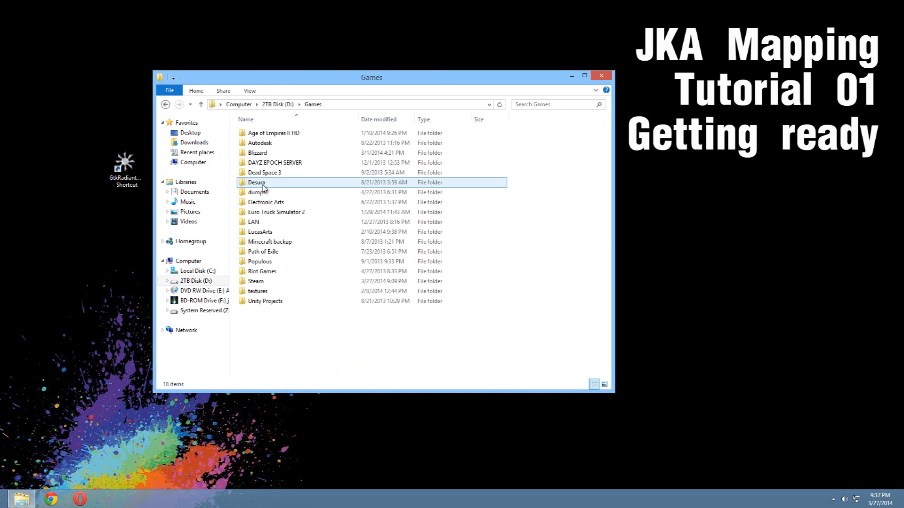
left_click(254, 222)
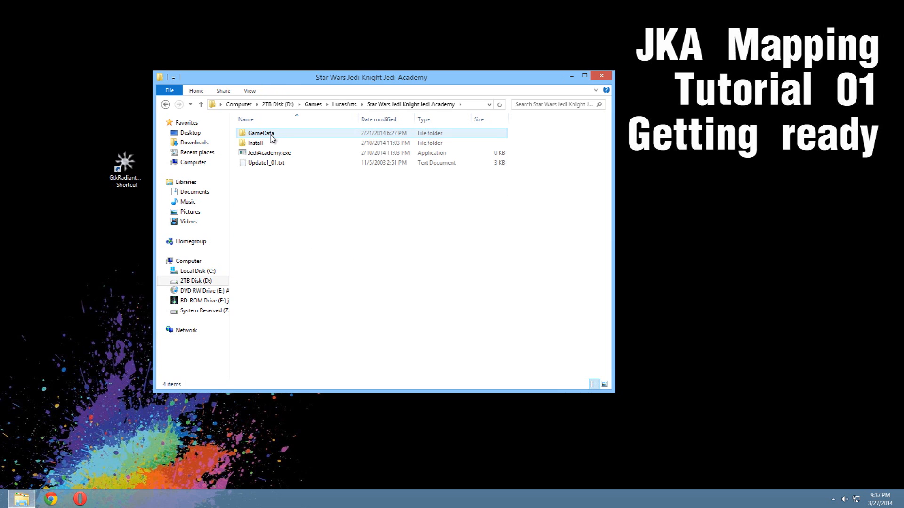
double_click(260, 132)
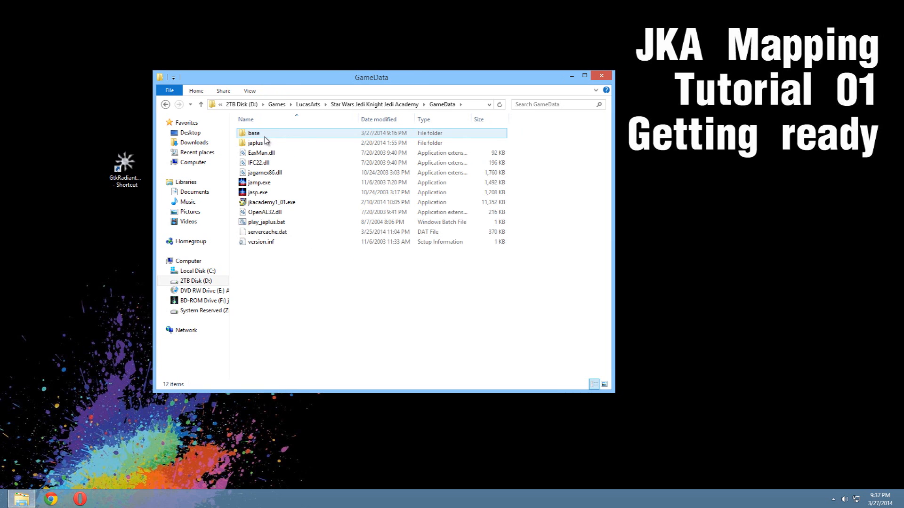
double_click(253, 133)
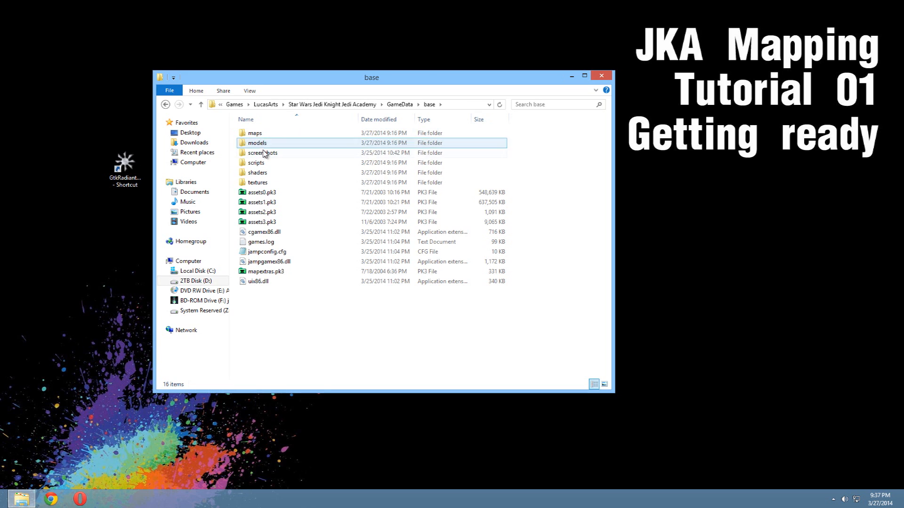
- Select the assets3.pk3 archive among the asset .pk3 files
left_click(273, 222)
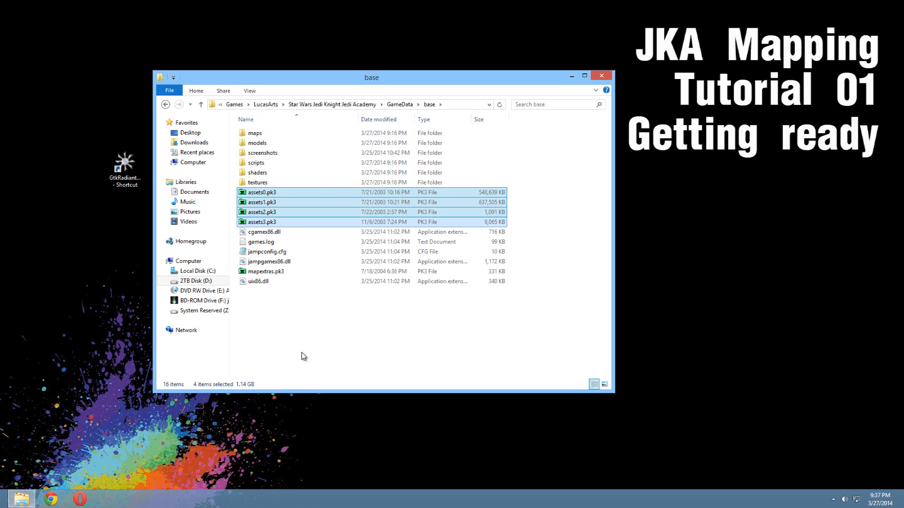
mouse_move(298, 358)
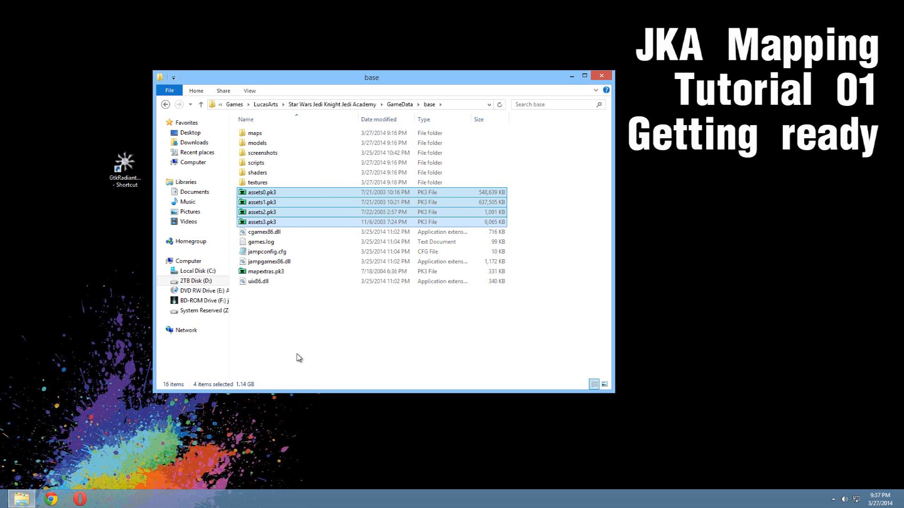
left_click(262, 222)
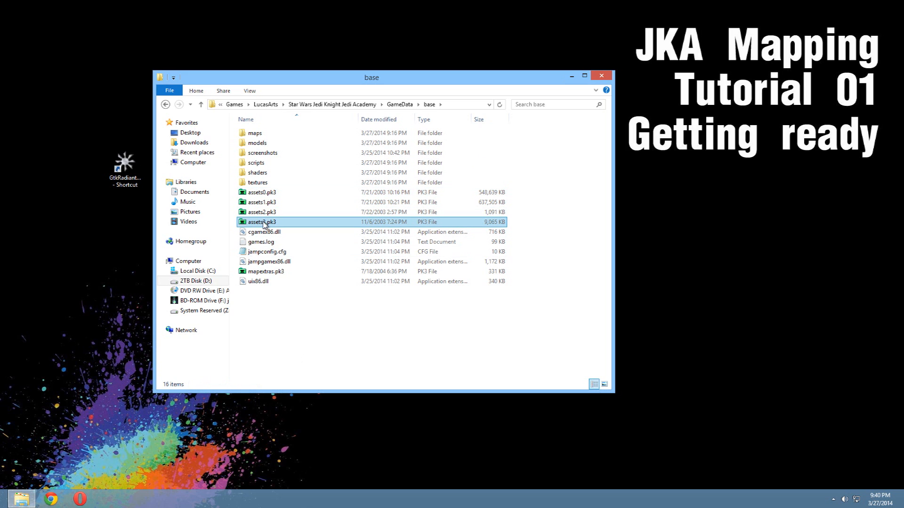
- Extract assets3.pk3 into base with WinRAR, replacing existing files
right_click(263, 222)
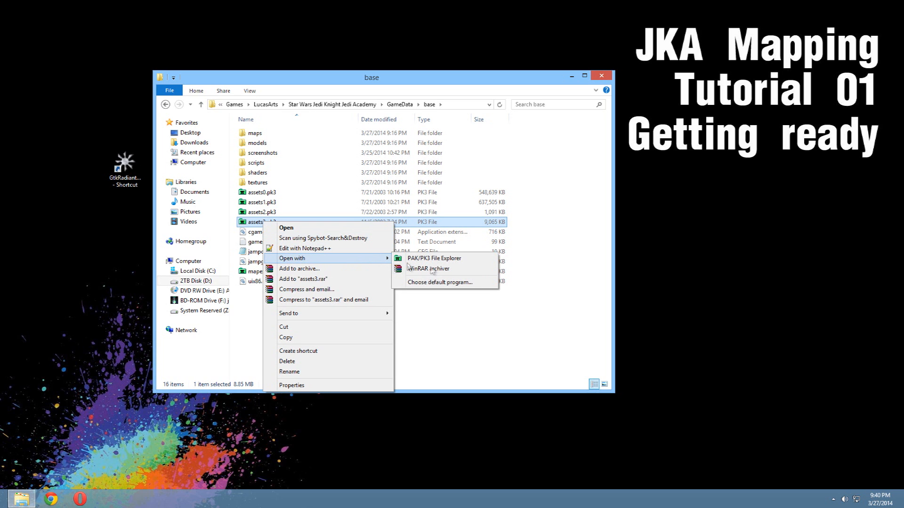
left_click(428, 268)
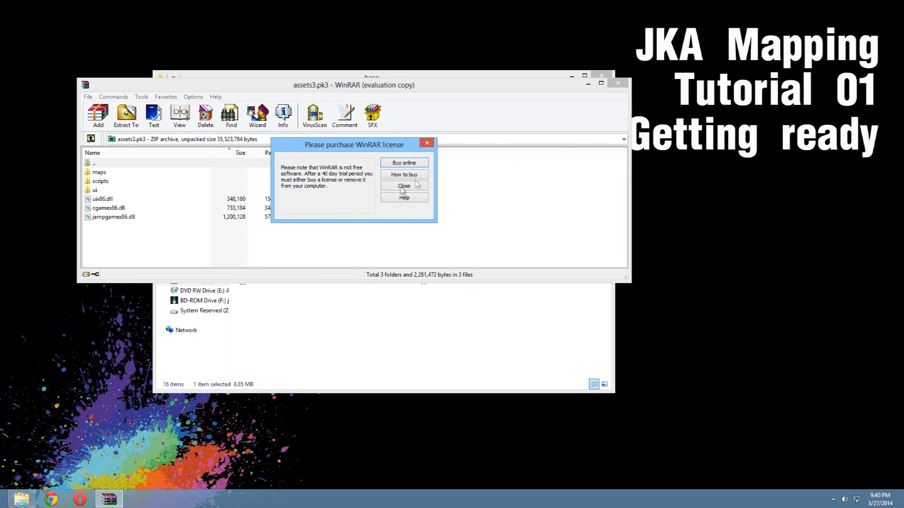
left_click(403, 185)
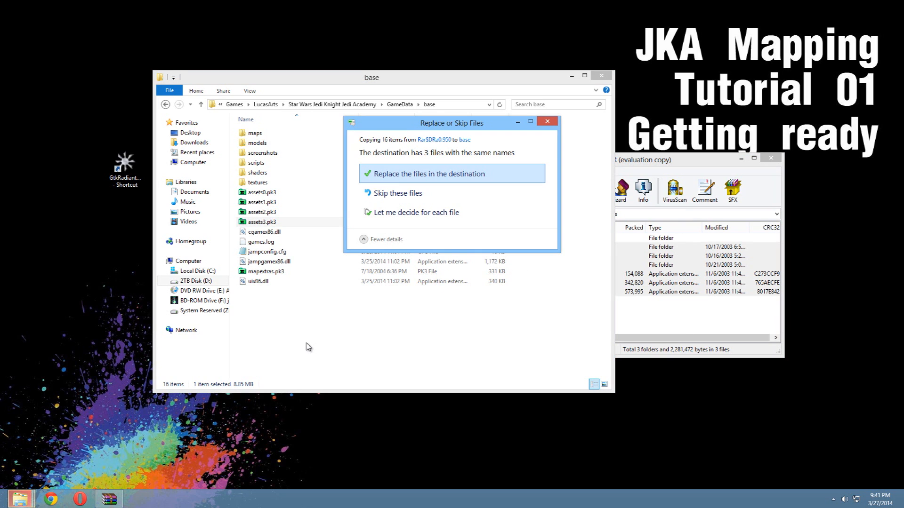
left_click(451, 174)
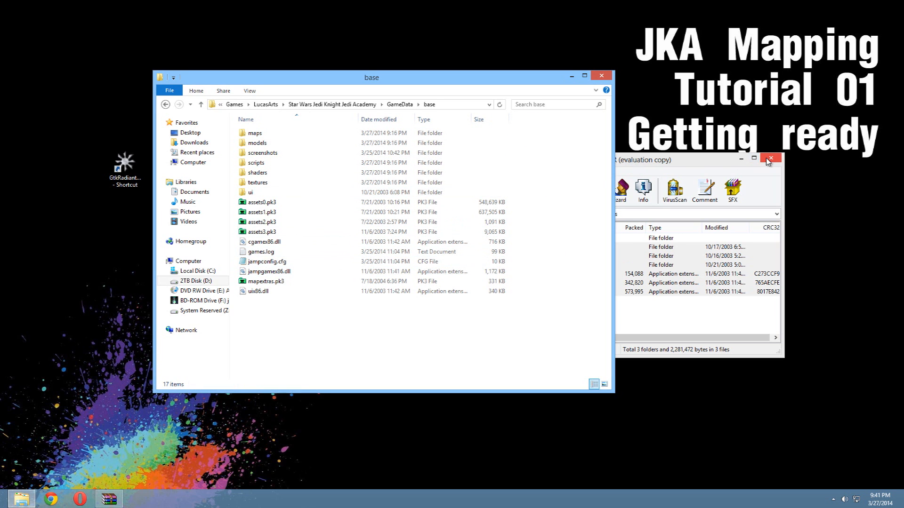
- Extract assets2.pk3 into base with WinRAR, replacing duplicate files
right_click(262, 221)
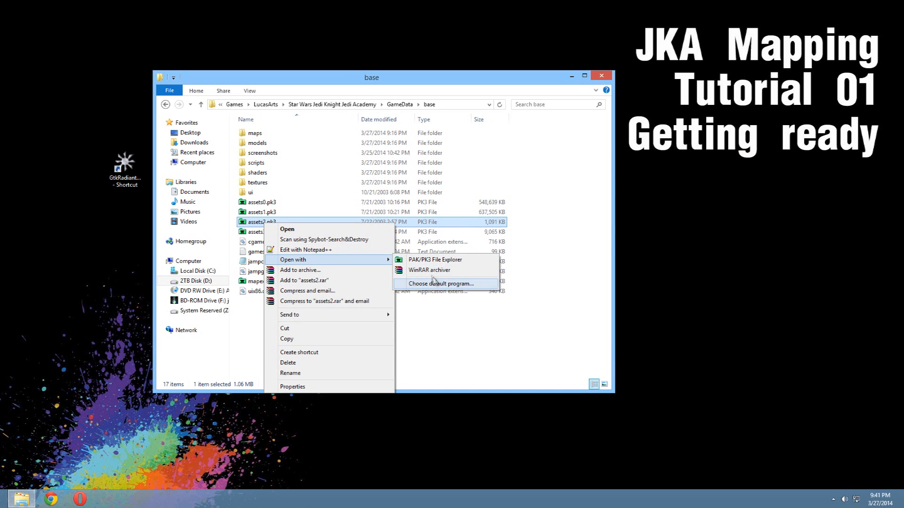
left_click(430, 269)
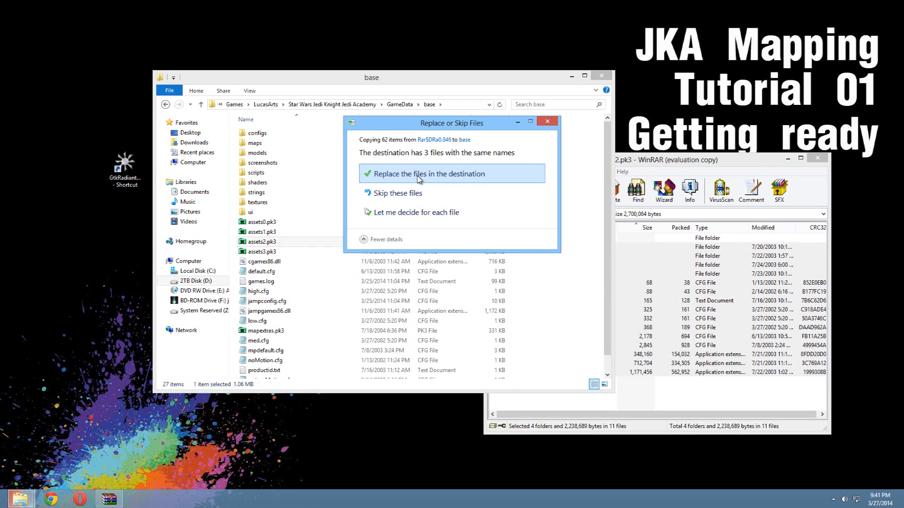
left_click(429, 174)
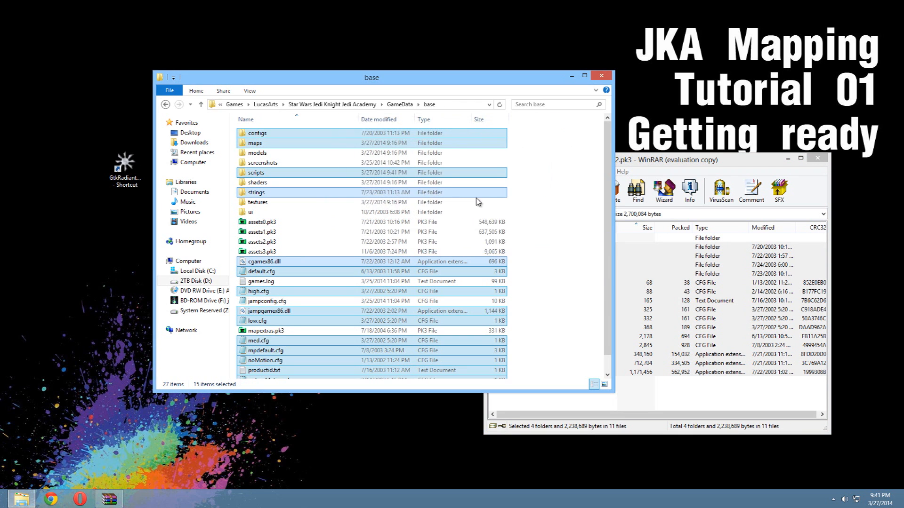
left_click(816, 158)
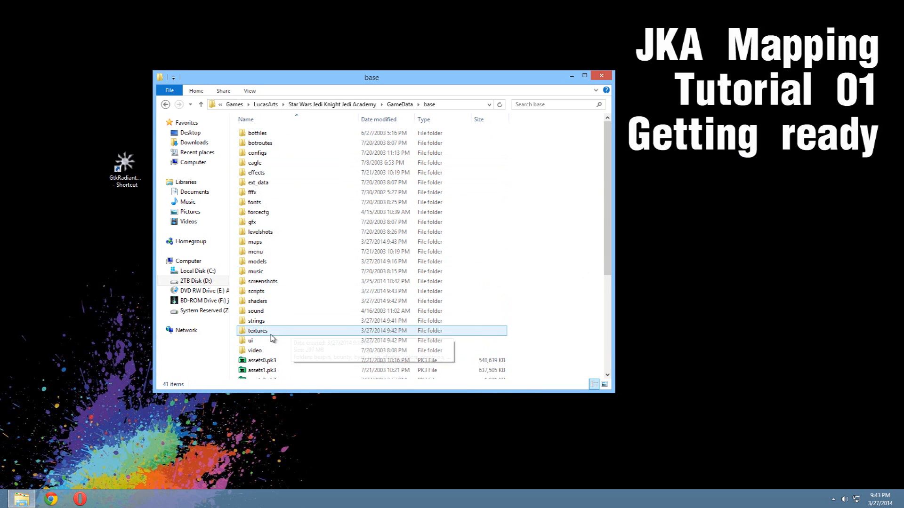
- Browse into the extracted textures/yavin folder to view its texture thumbnails
double_click(257, 330)
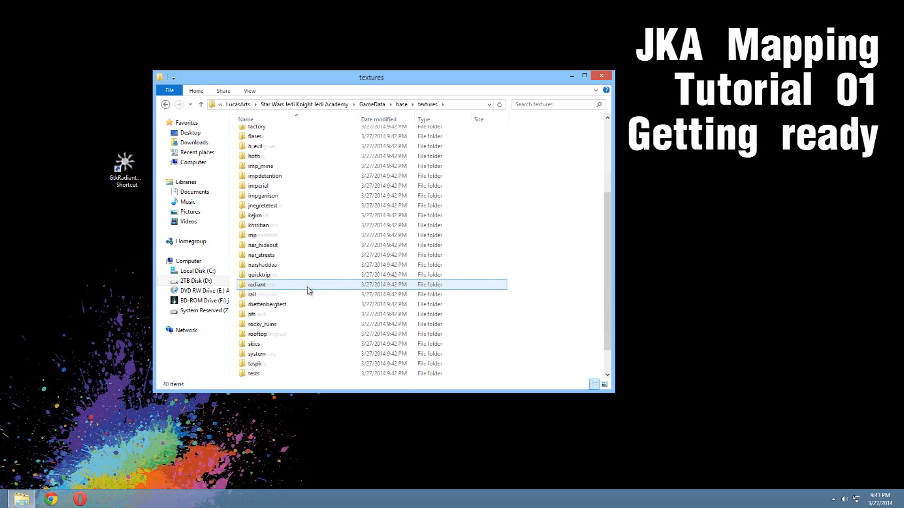
double_click(258, 285)
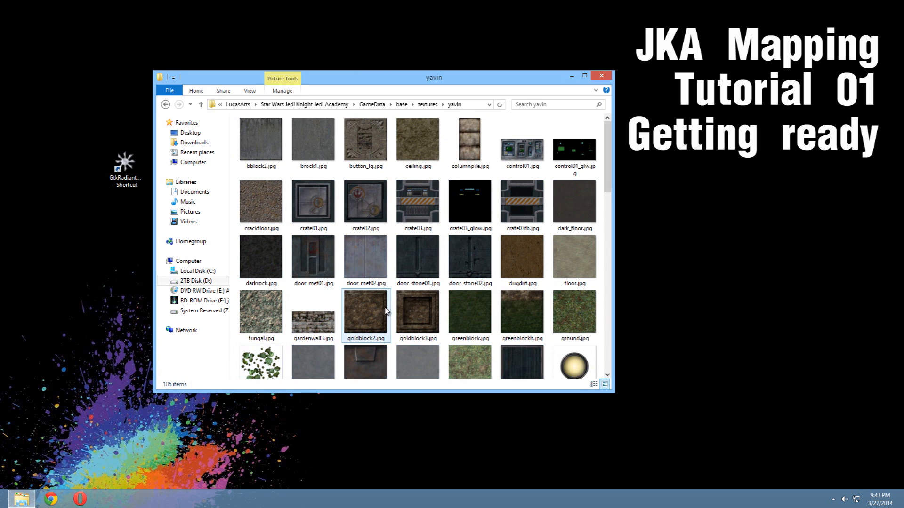
scroll("down", 3)
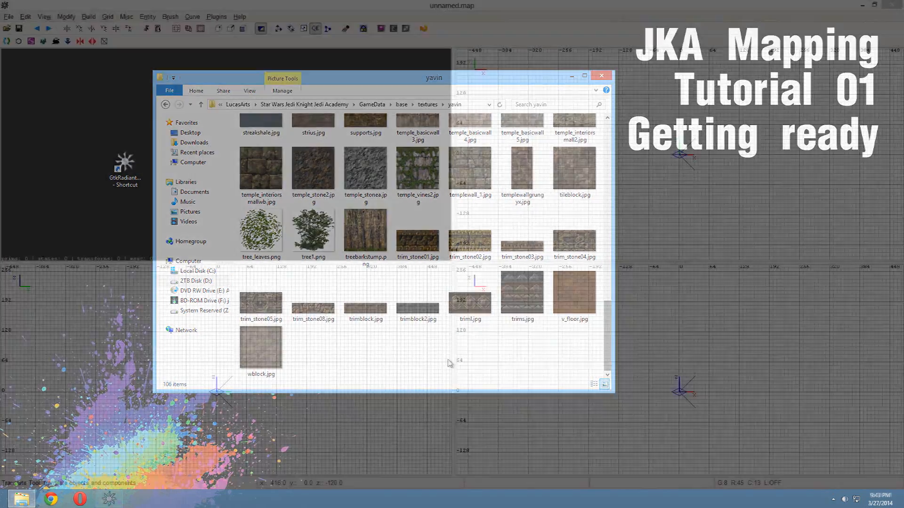
- Reach the Paths settings page in the editor Preferences
left_click(601, 75)
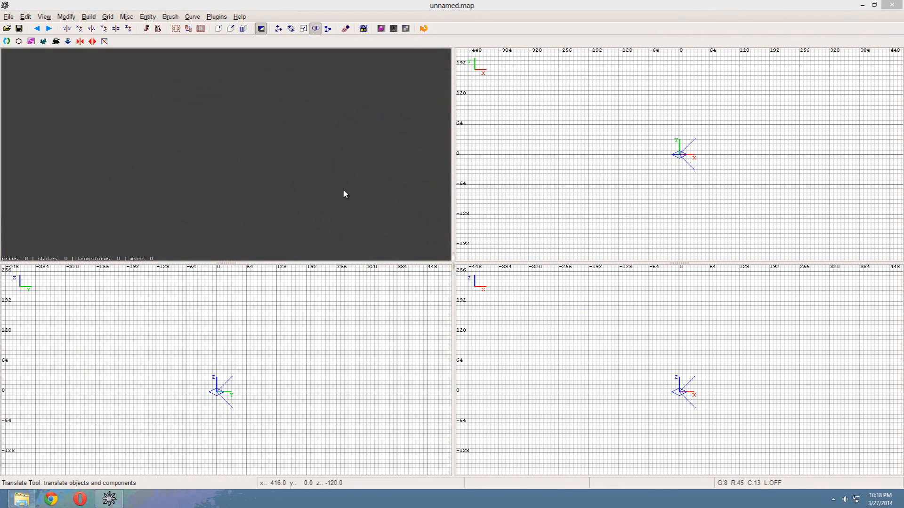
left_click(25, 16)
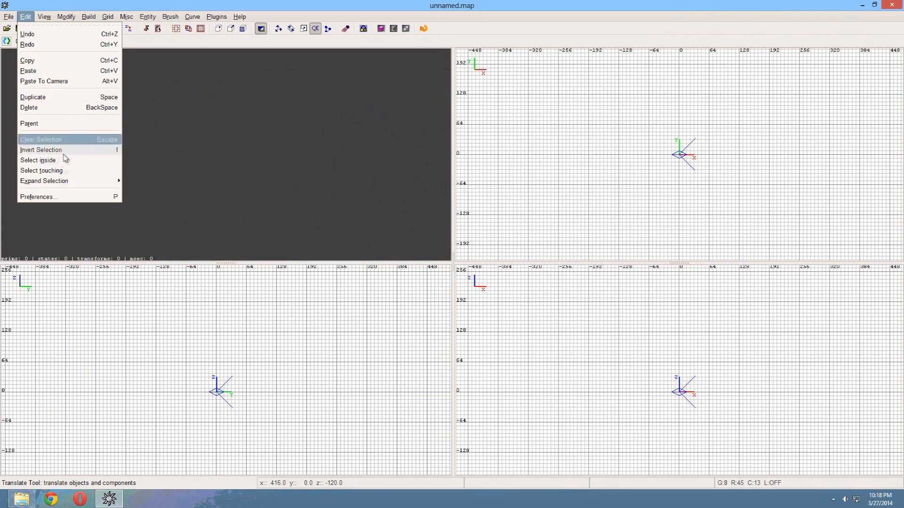
left_click(38, 197)
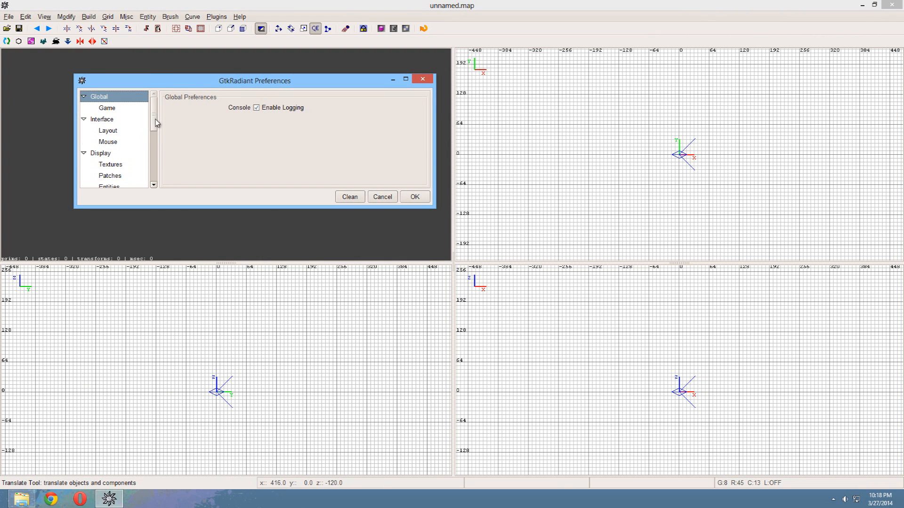
scroll("down", 3)
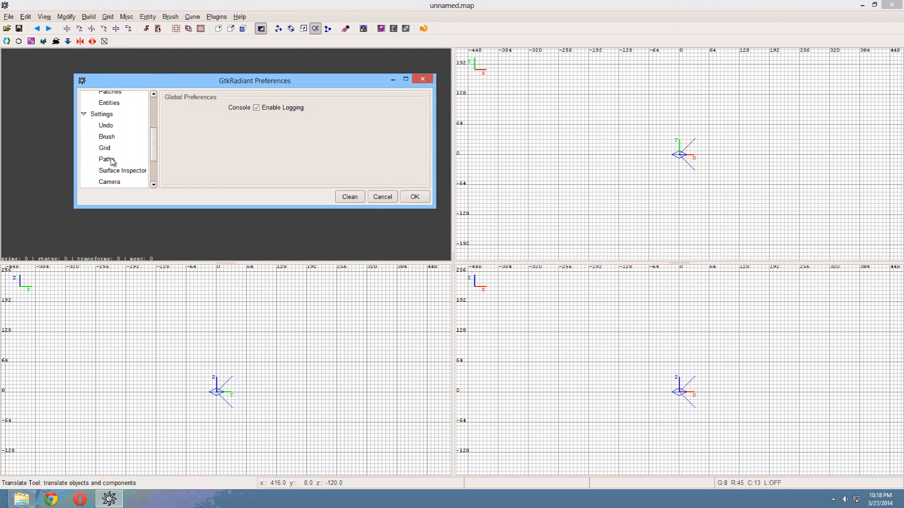
left_click(105, 159)
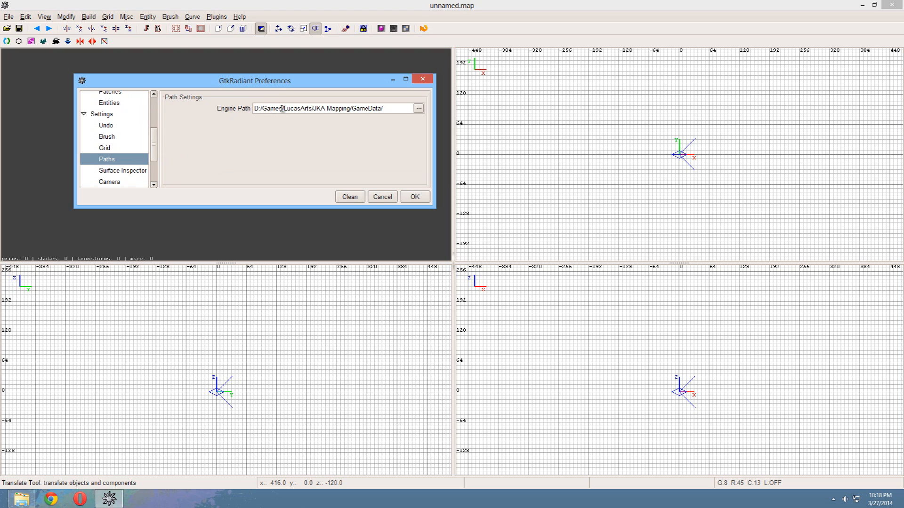
- Set the Engine Path to D:/Games/LucasArts/JKA Mapping/GameData/ and confirm the preferences
double_click(366, 108)
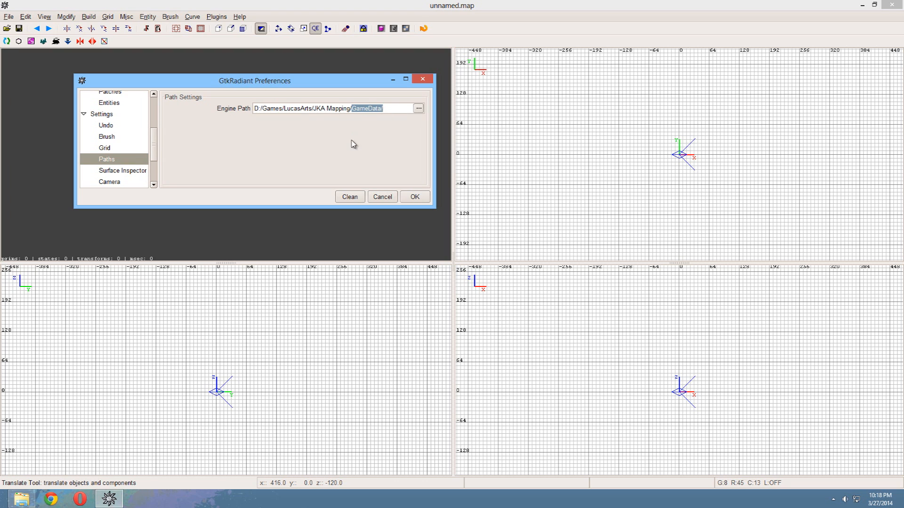
left_click(383, 108)
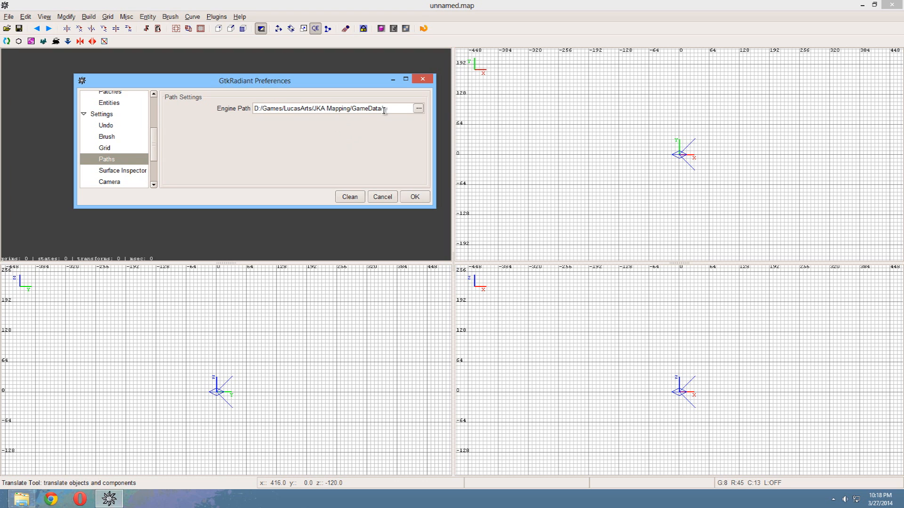
mouse_move(419, 126)
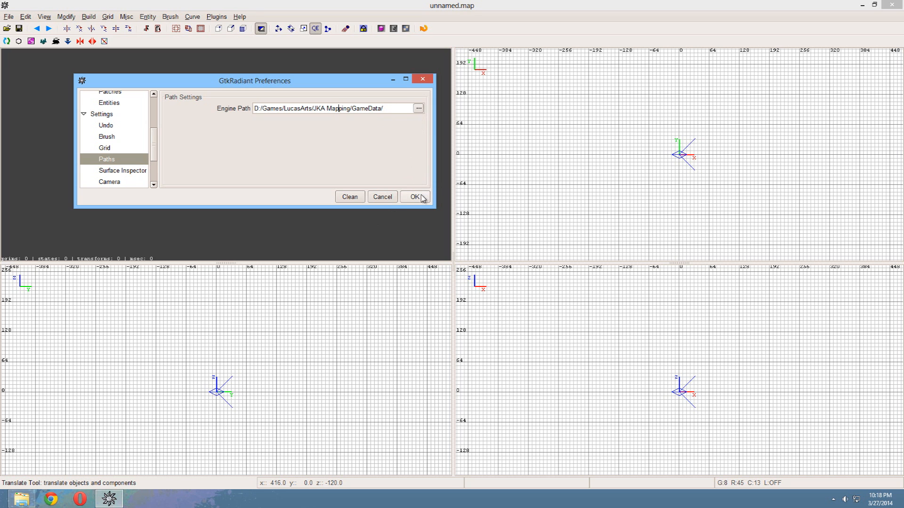
left_click(414, 197)
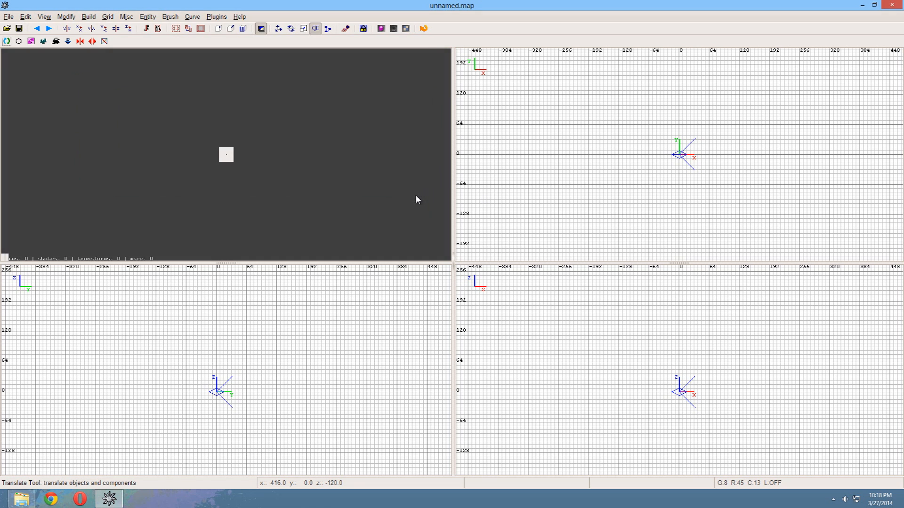